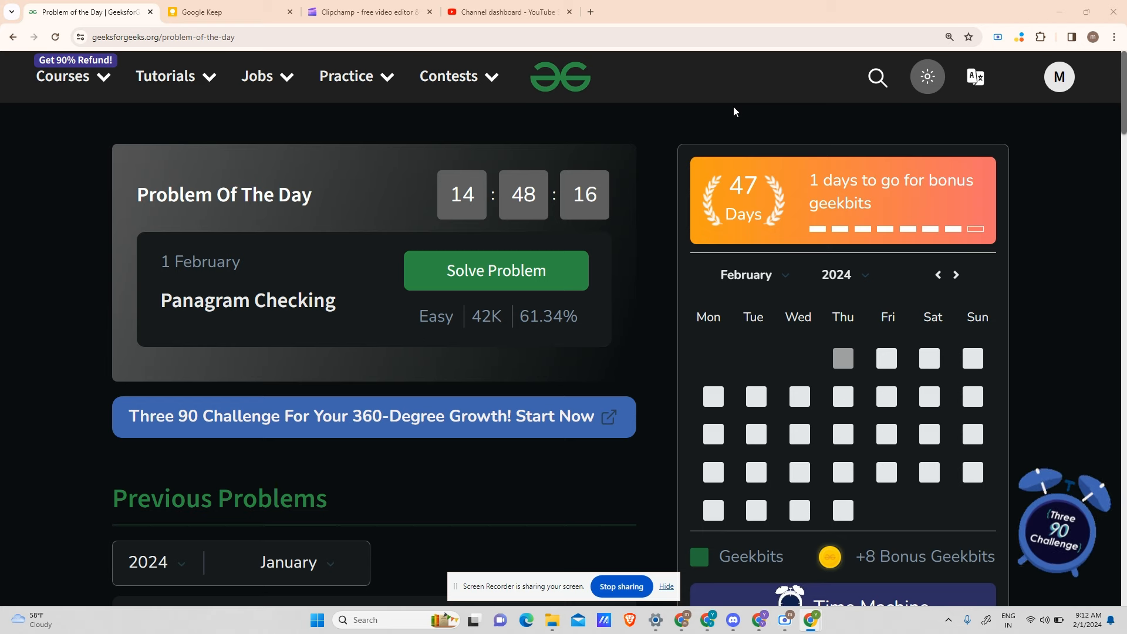
Step: Handwrite Keep notes: string may contain spaces and special characters; Capital == small
double_click(182, 301)
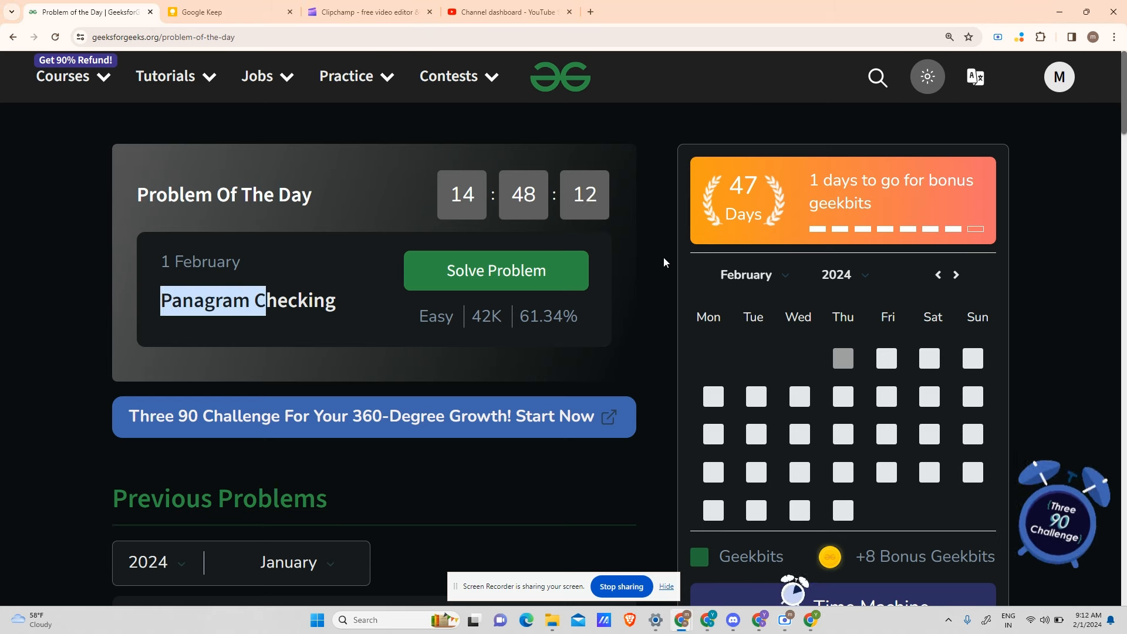
click(229, 12)
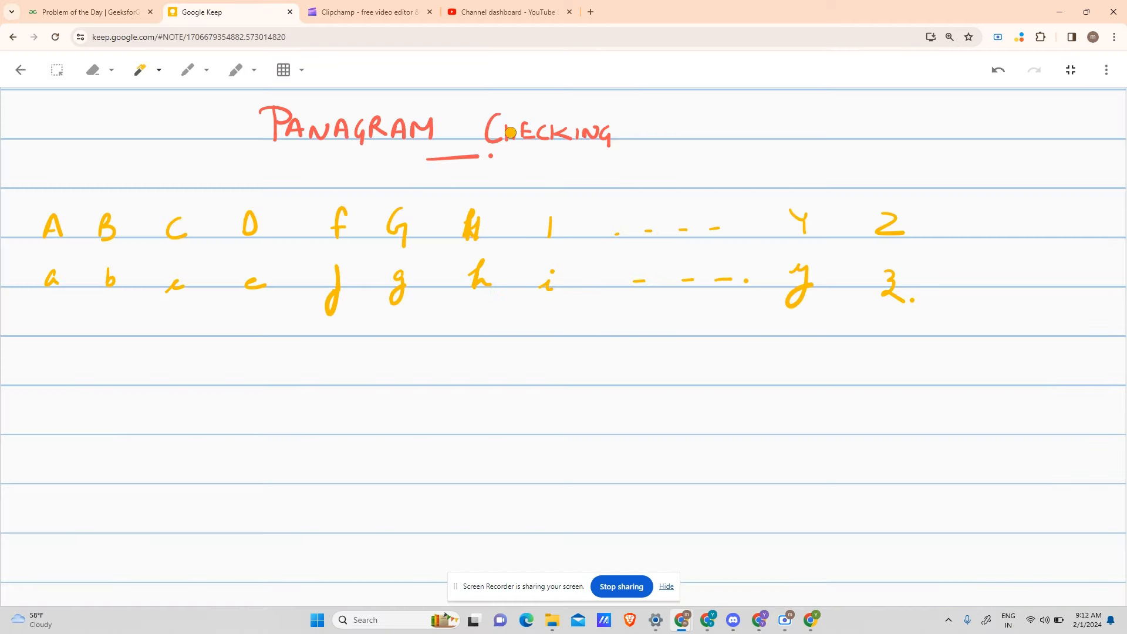
mouse_move(77, 359)
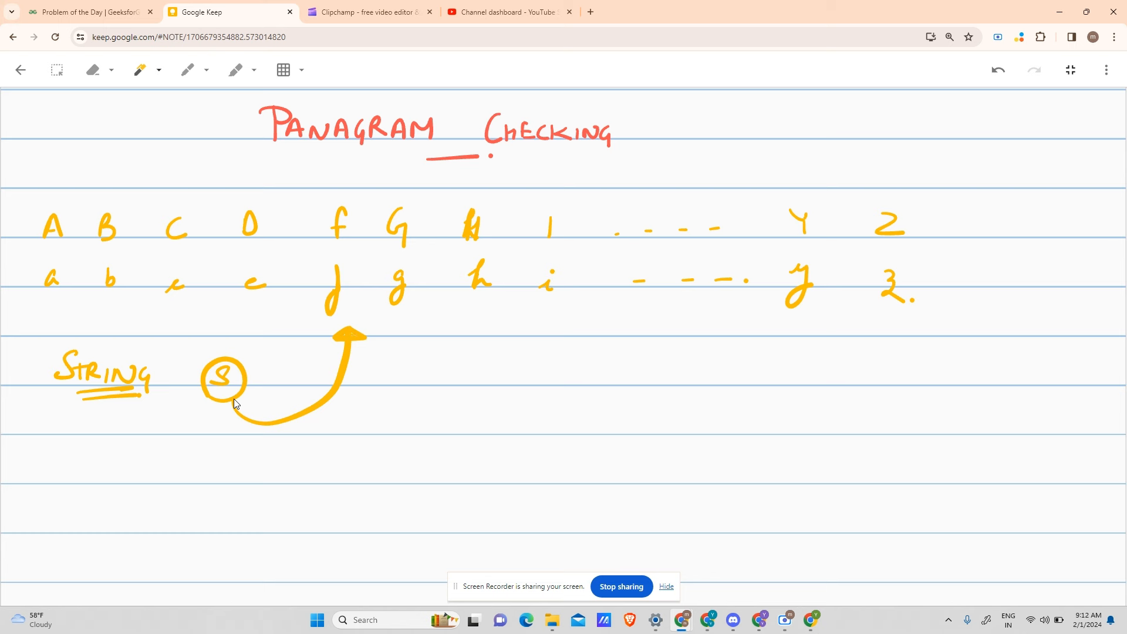
mouse_move(419, 387)
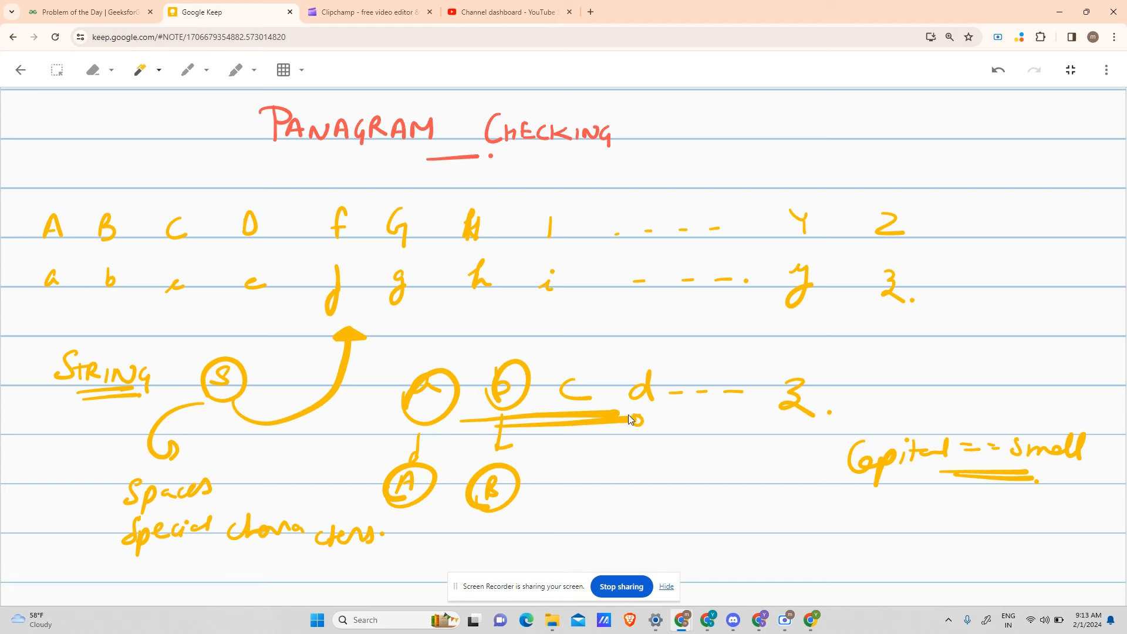
scroll(down, 3)
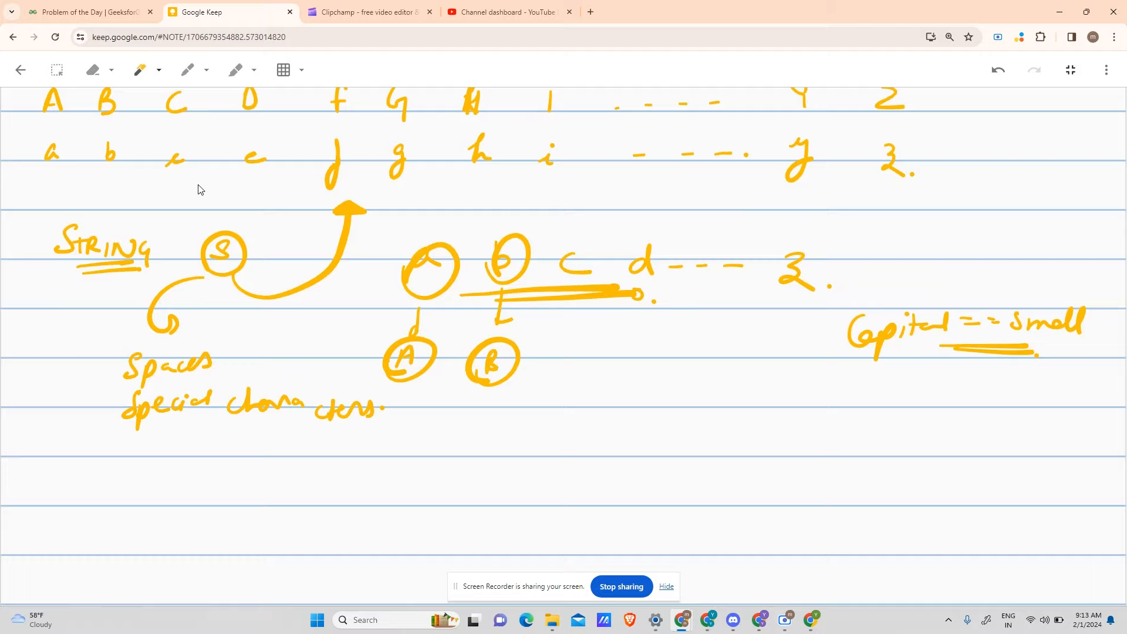
Step: In green, sketch approach 1: single casing, mark letters in vector vis(26,0), check unvisited
click(142, 70)
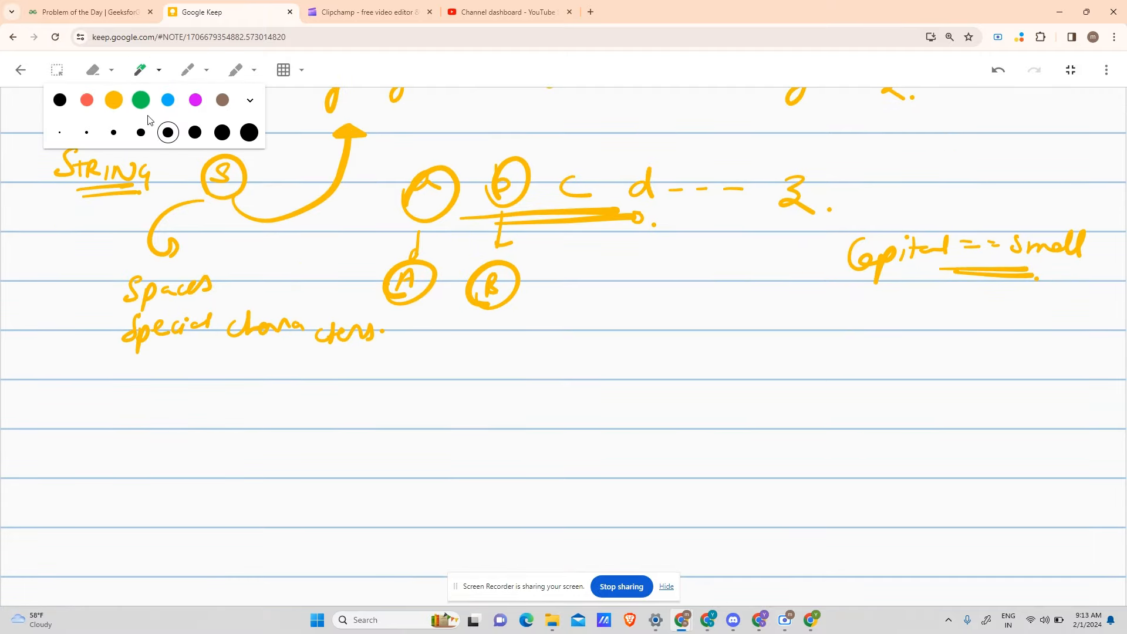
scroll(down, 3)
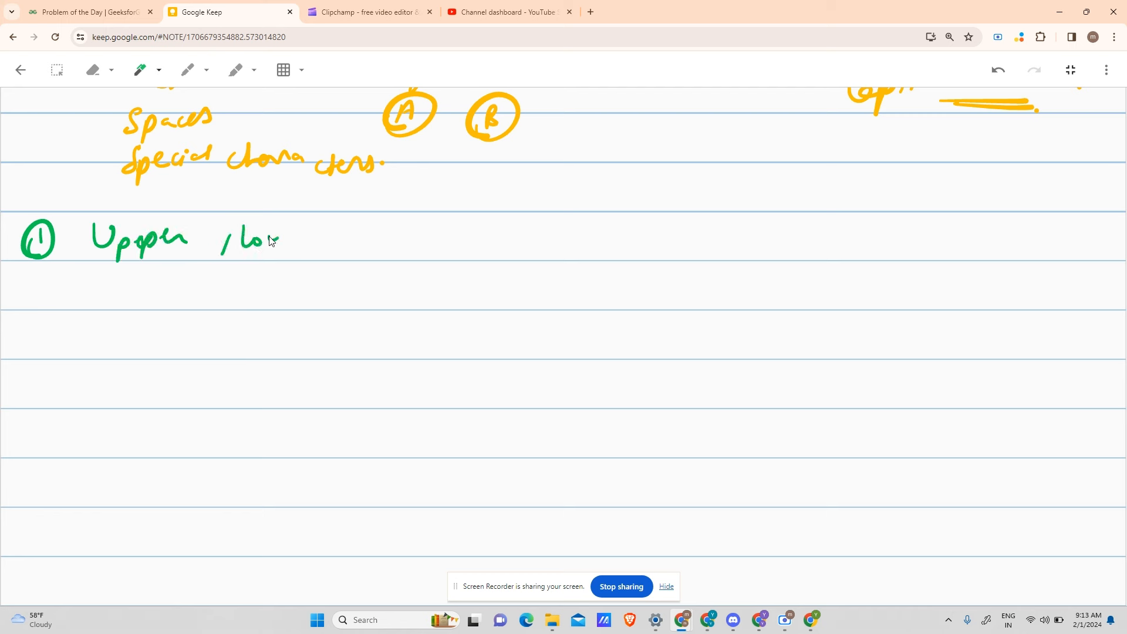
drag(258, 241, 313, 276)
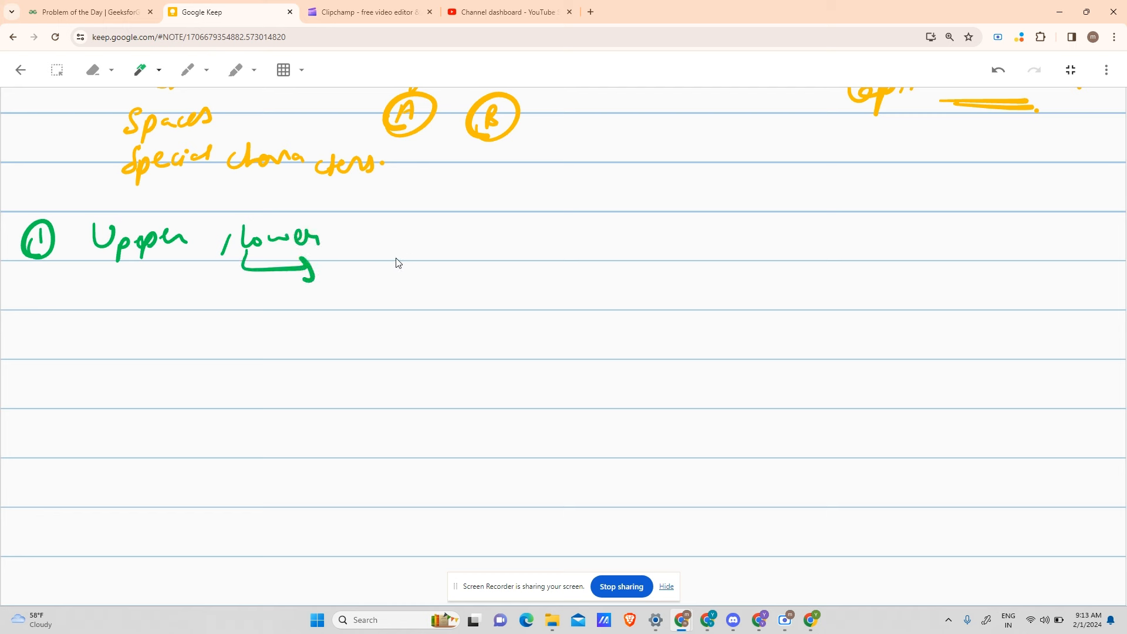
mouse_move(370, 279)
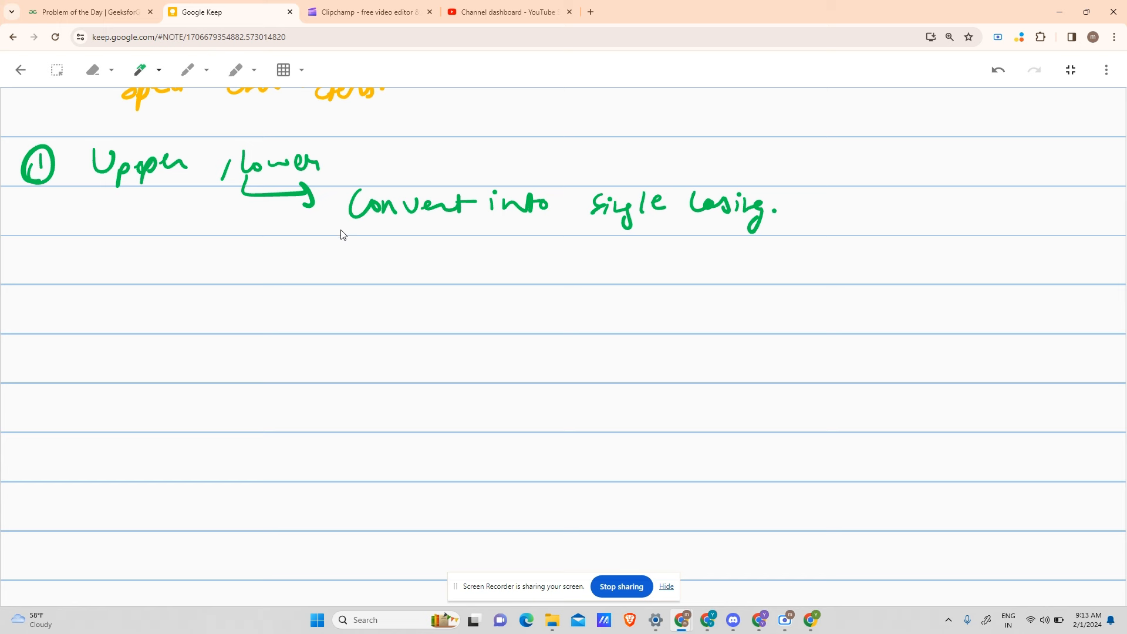
mouse_move(355, 270)
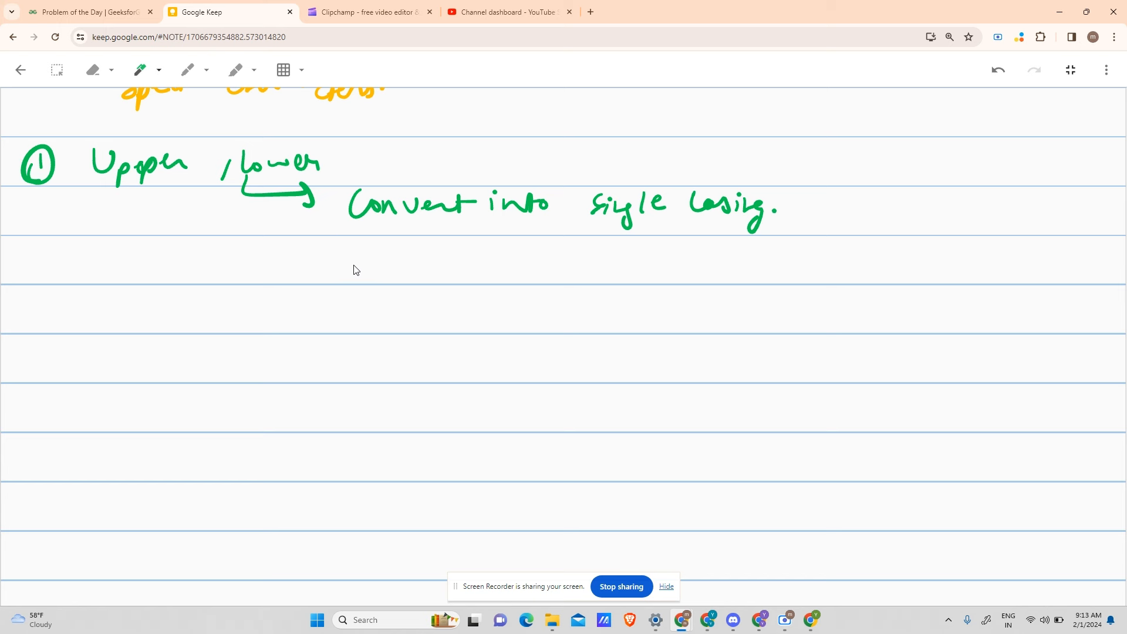
mouse_move(328, 252)
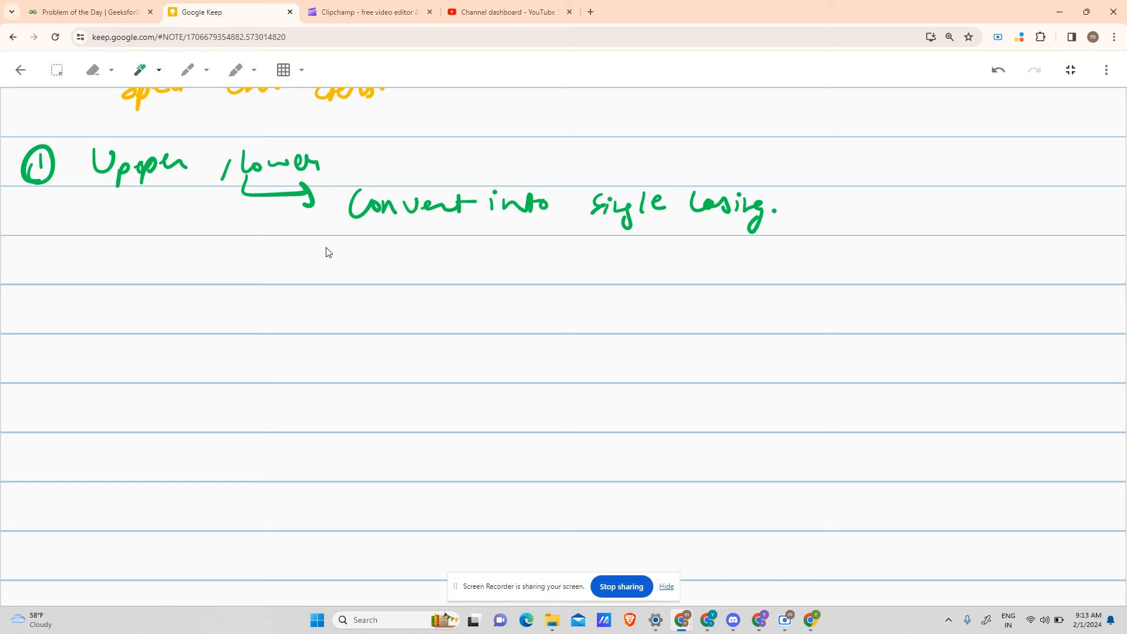
drag(324, 259, 409, 259)
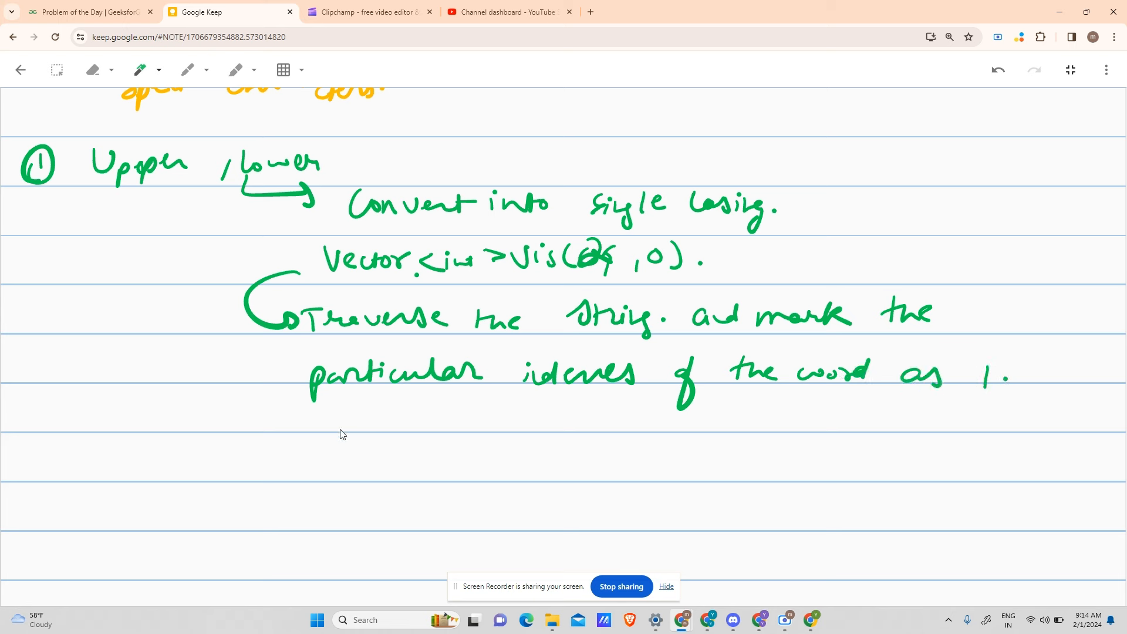
mouse_move(252, 445)
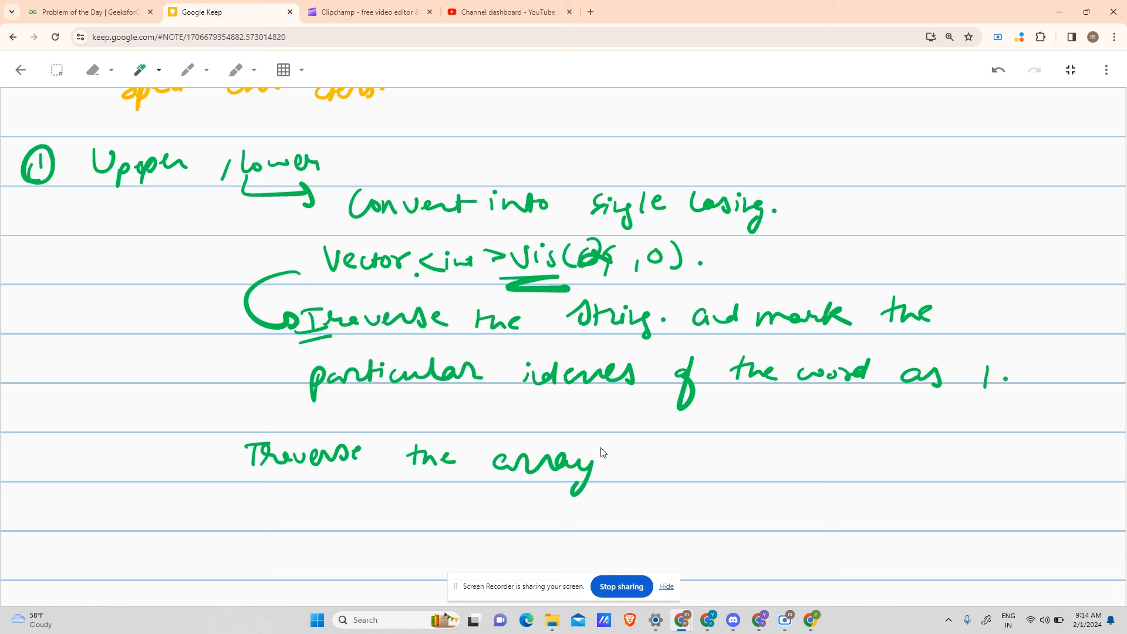
mouse_move(655, 456)
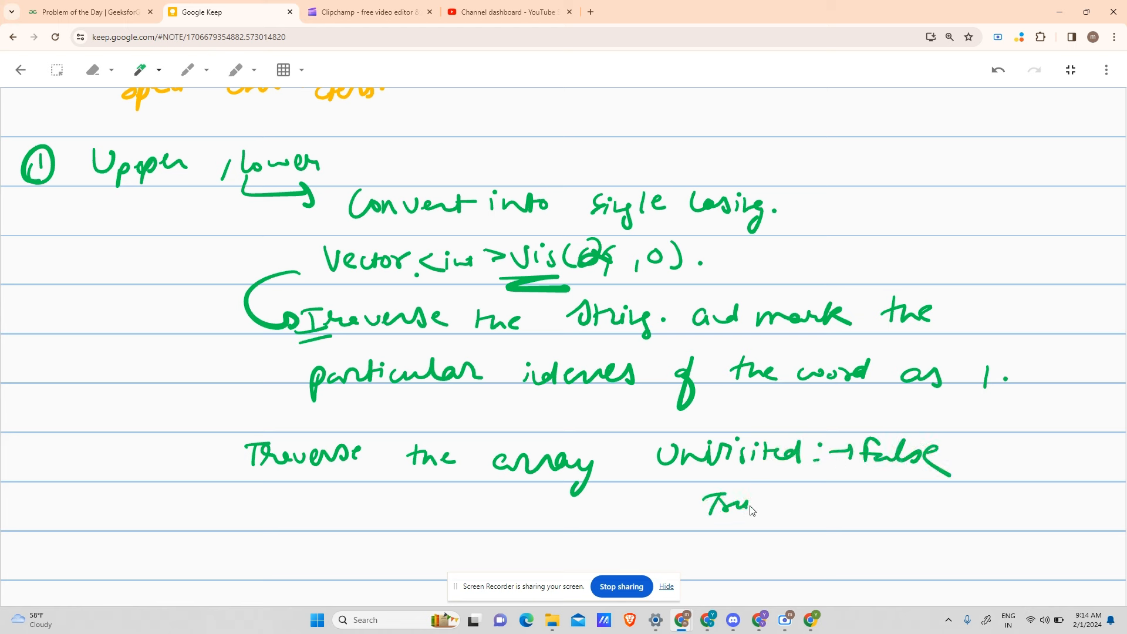
scroll(up, 3)
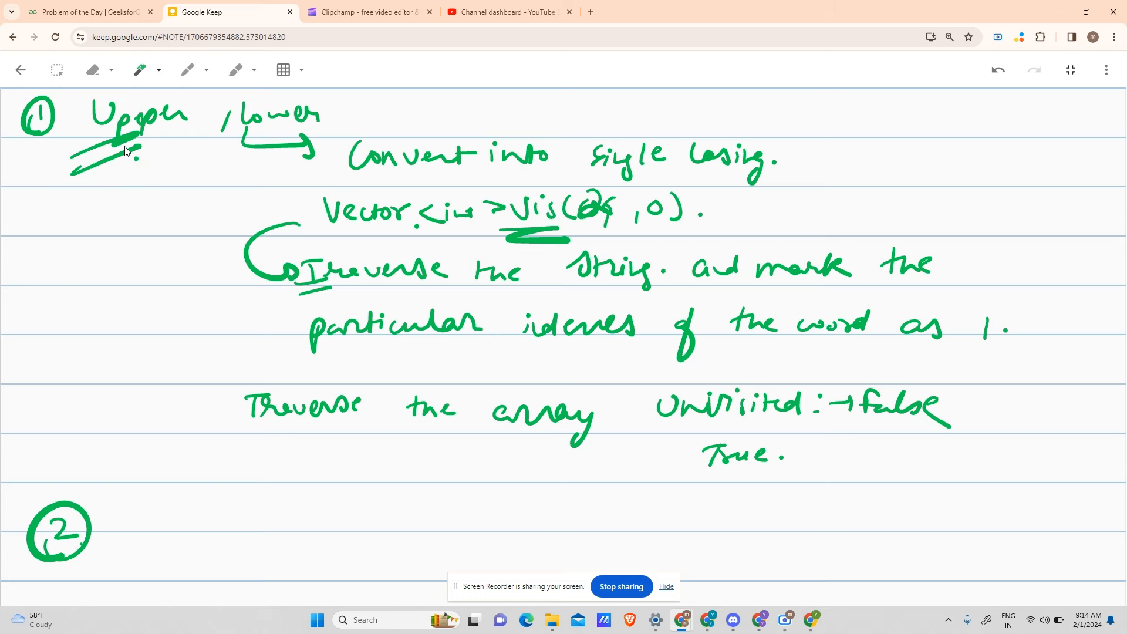
mouse_move(164, 133)
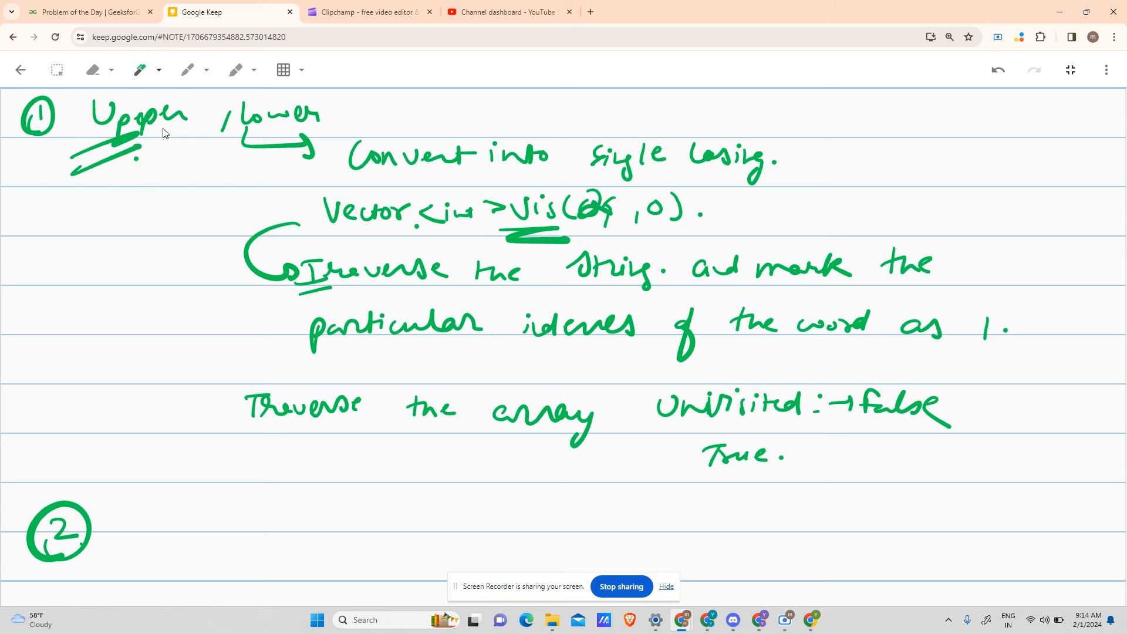
Step: Draw point 2 'Same' with A and a, then open Panagram Checking's code editor
scroll(down, 3)
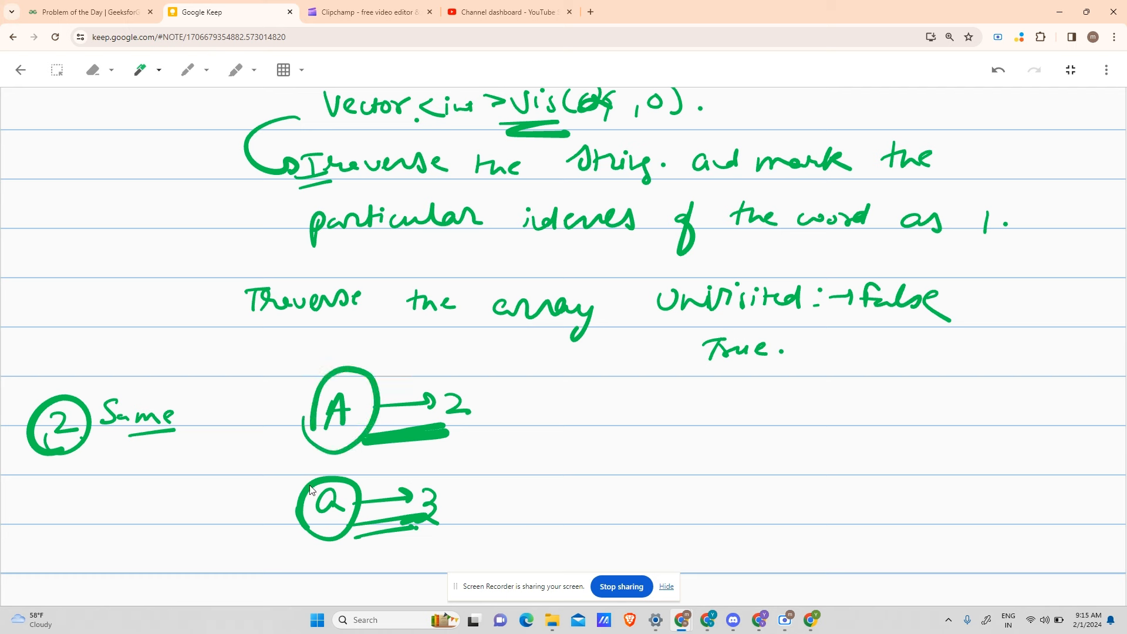
mouse_move(361, 175)
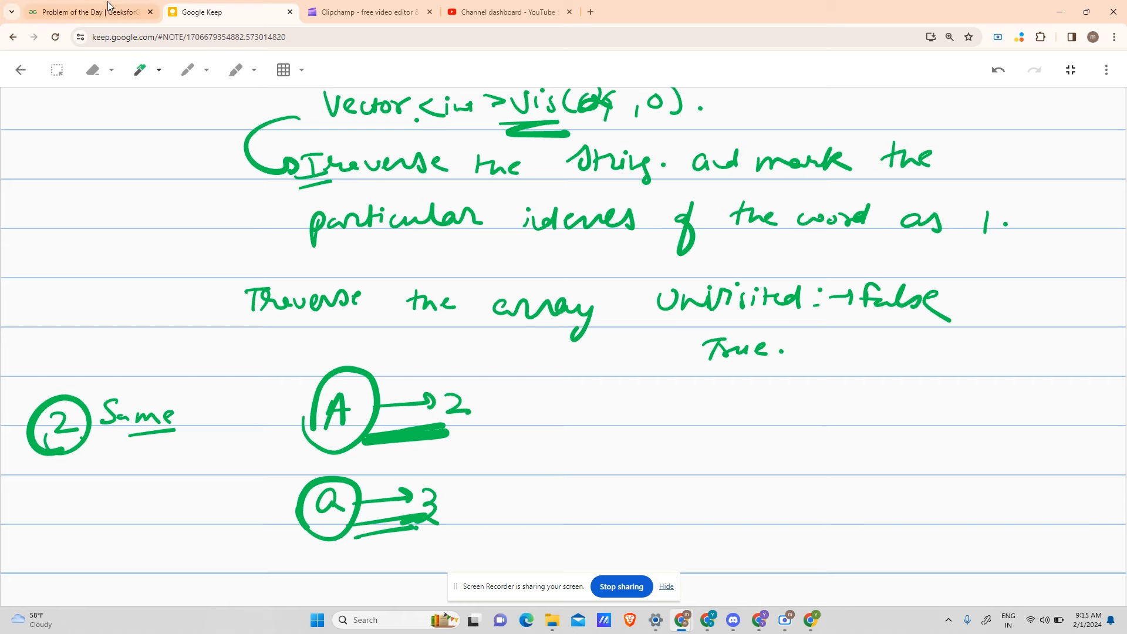
click(87, 11)
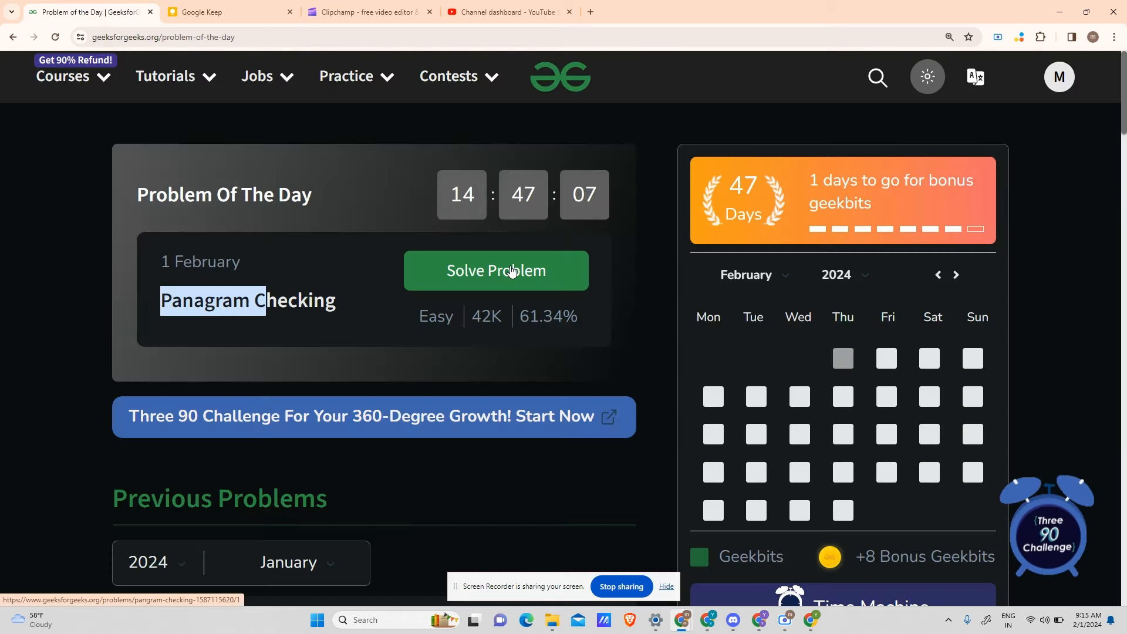
click(496, 270)
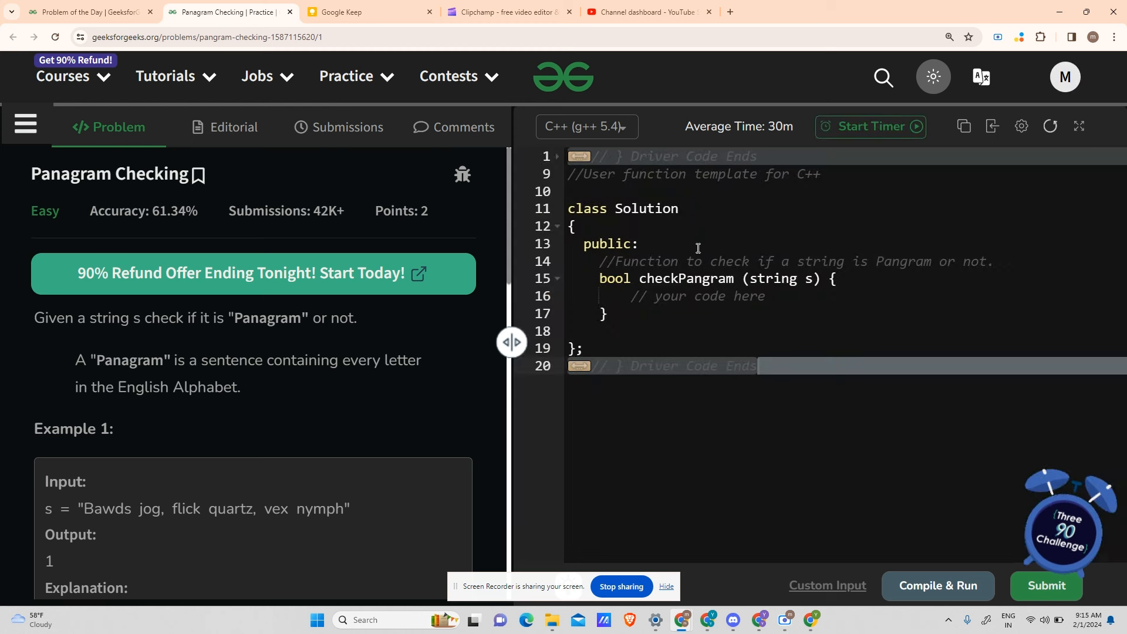
Step: Declare int n = s.length() in the checkPangram body
key(Enter)
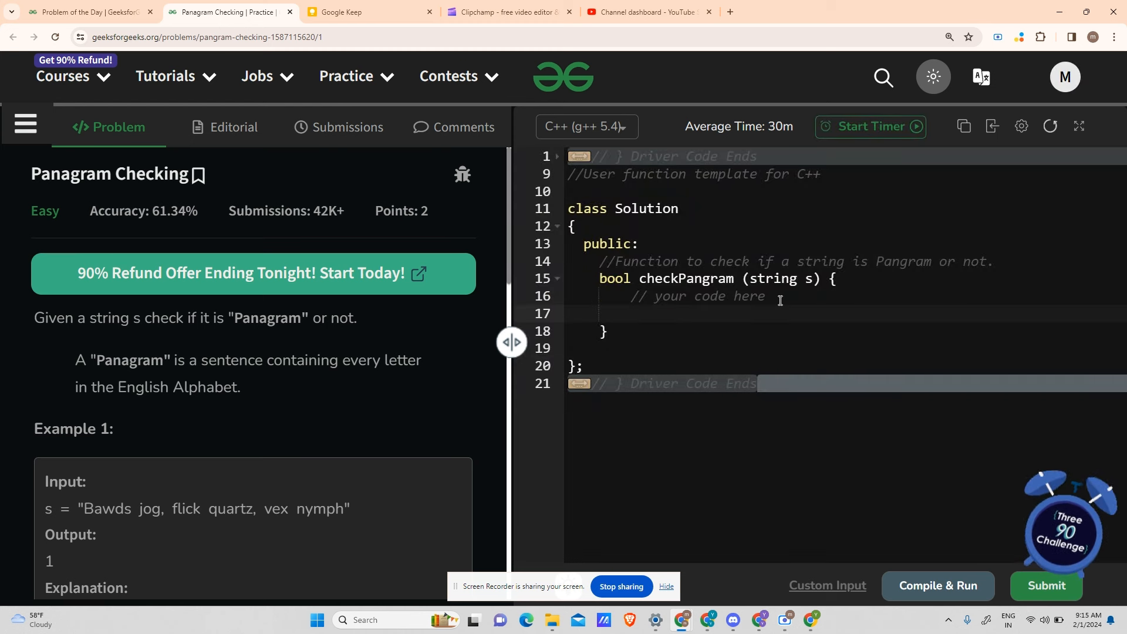
text(int)
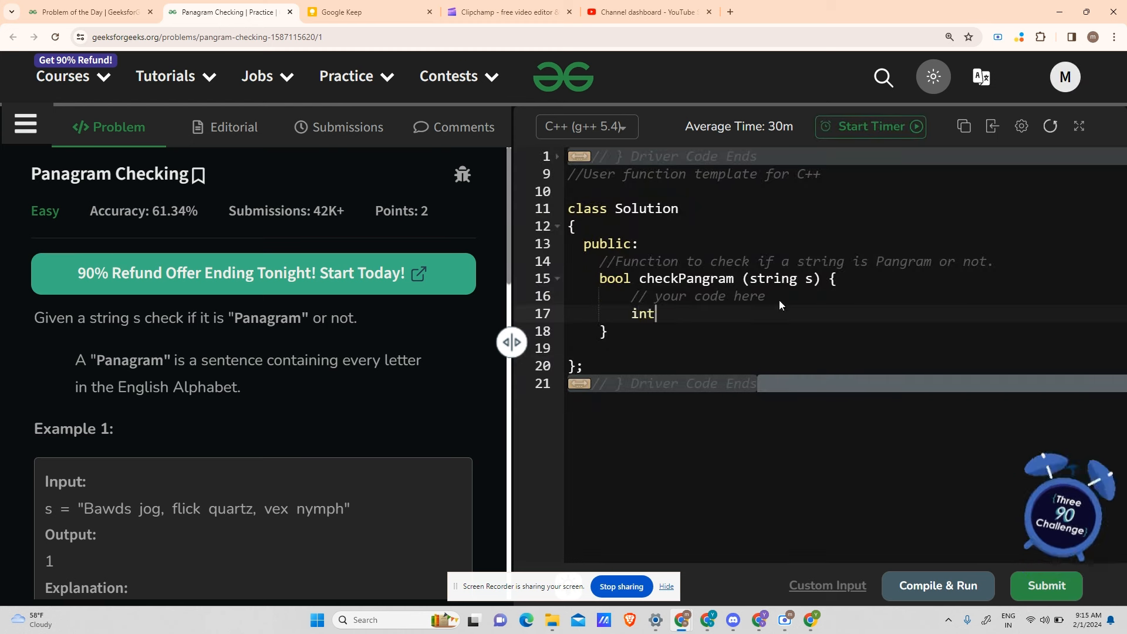
text(n=s.;e)
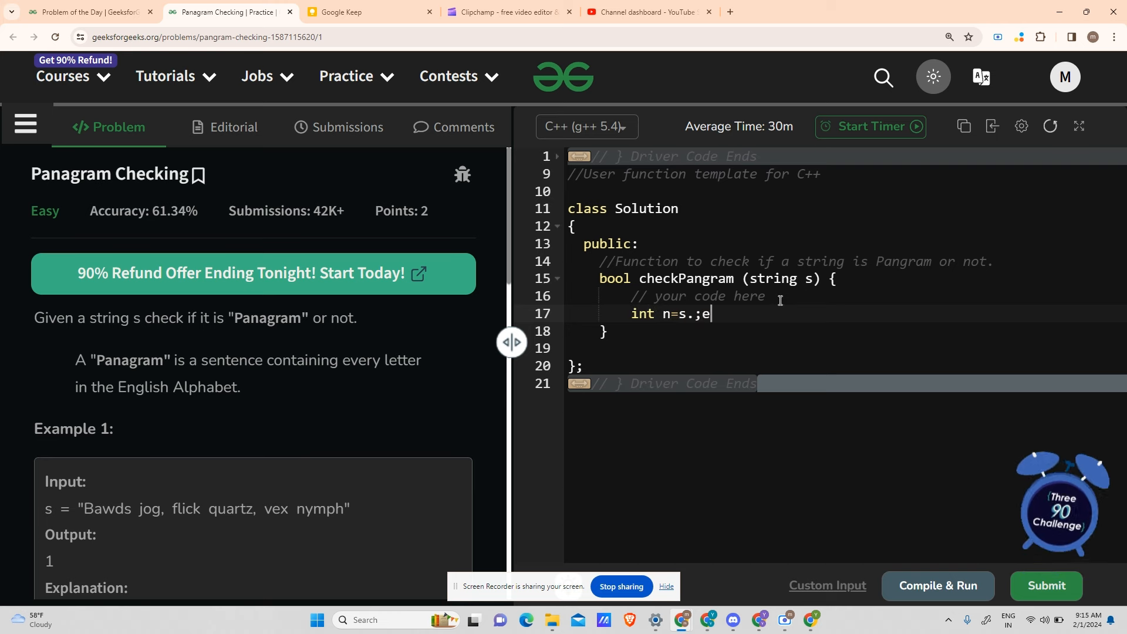
text(eng)
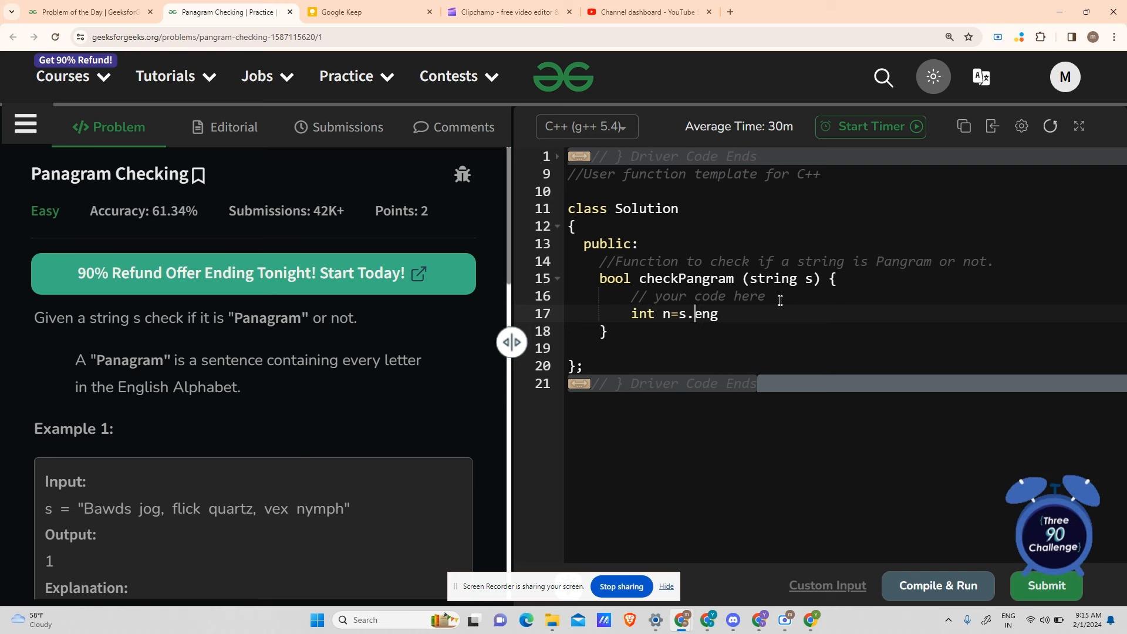
text(length();)
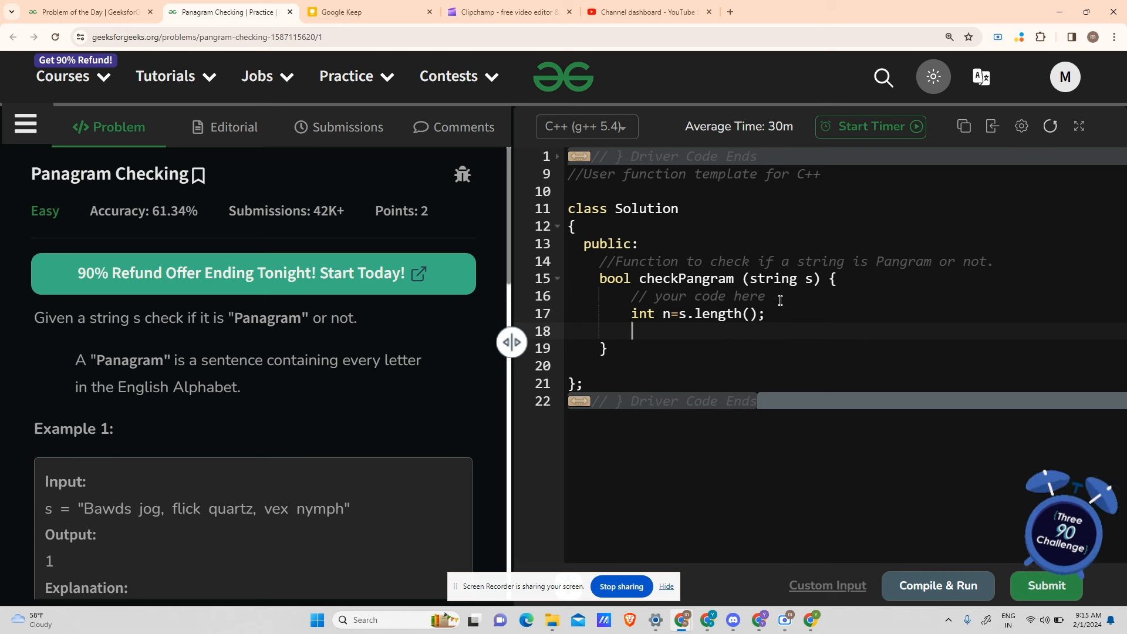
Step: Add vector<int> vis(26,0) and a for loop with i from 0 to n
text(vecyot)
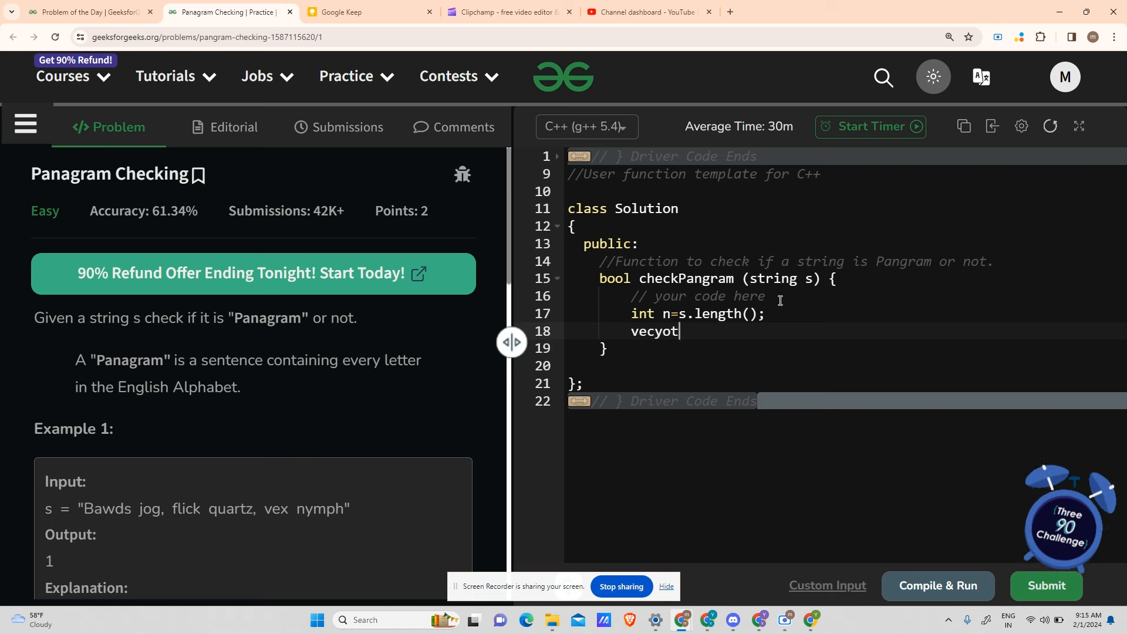
text(vector<int>)
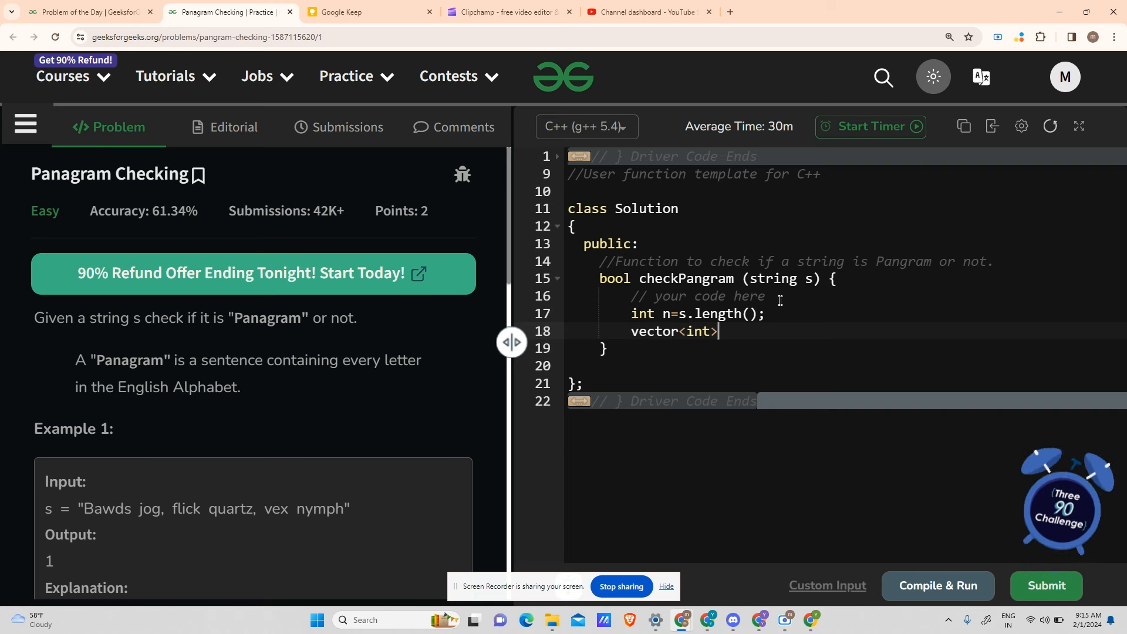
text(vis)
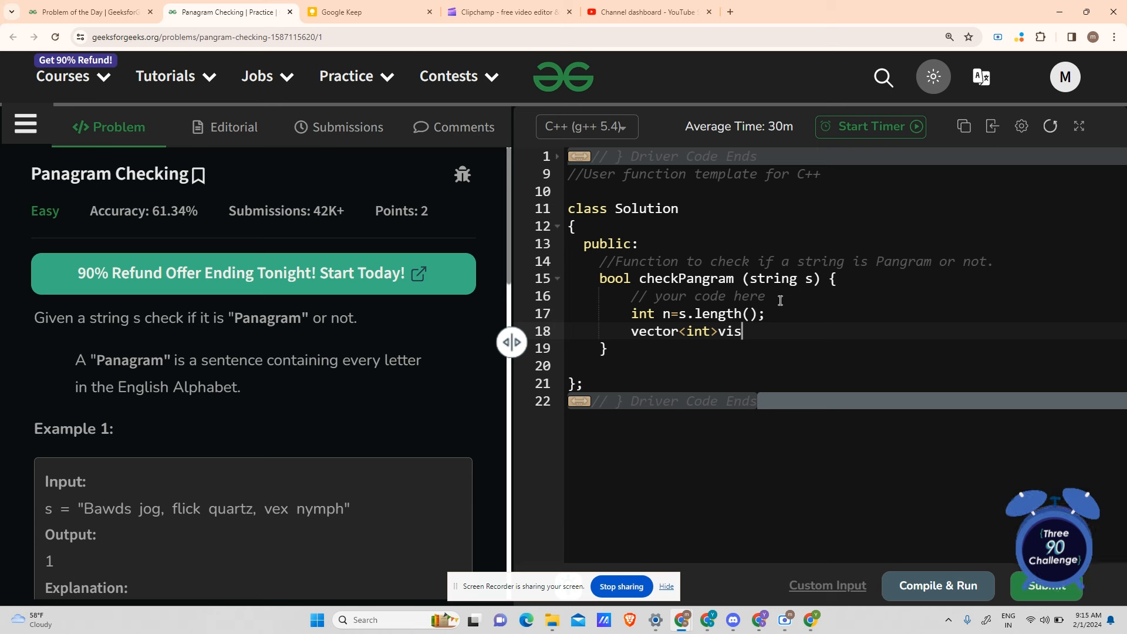
text((26,0);)
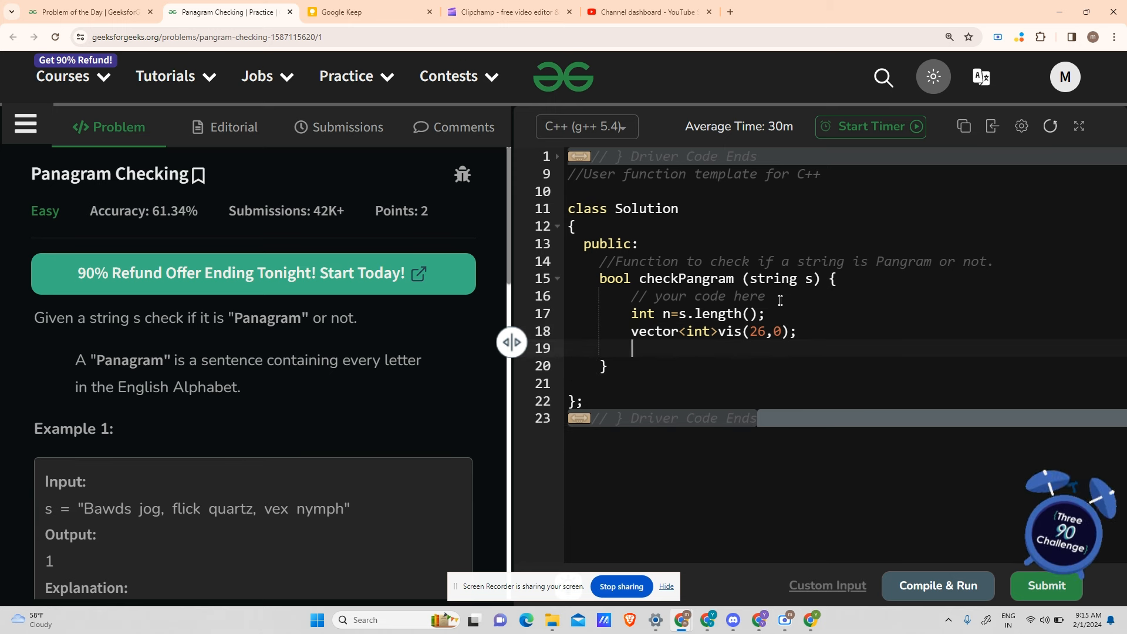
text(for(int i))
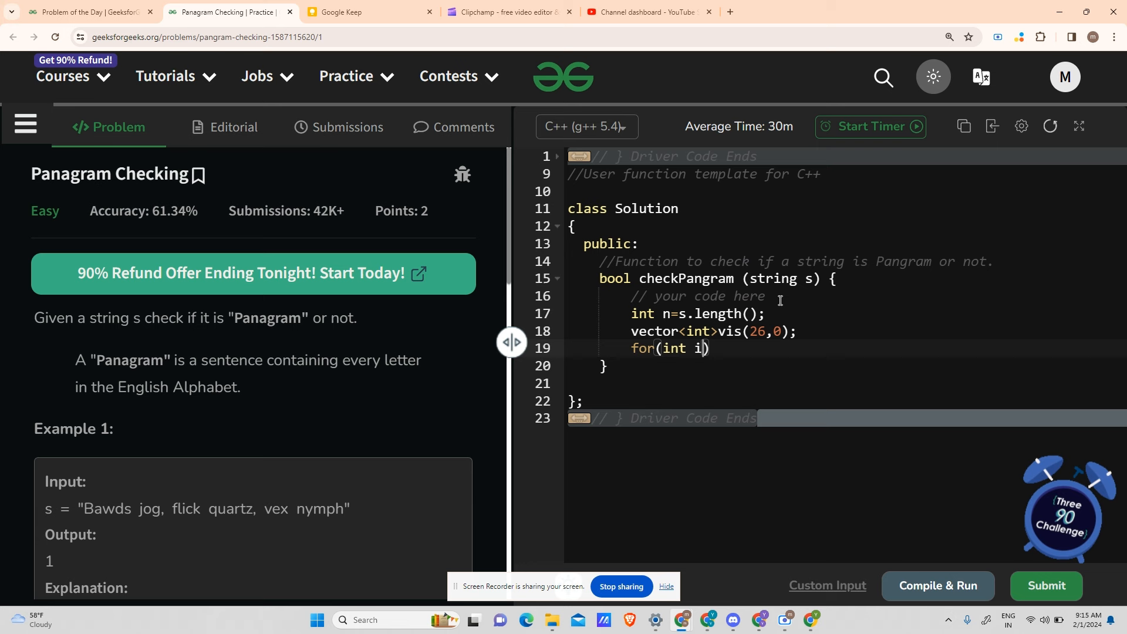
text(=0;i<)
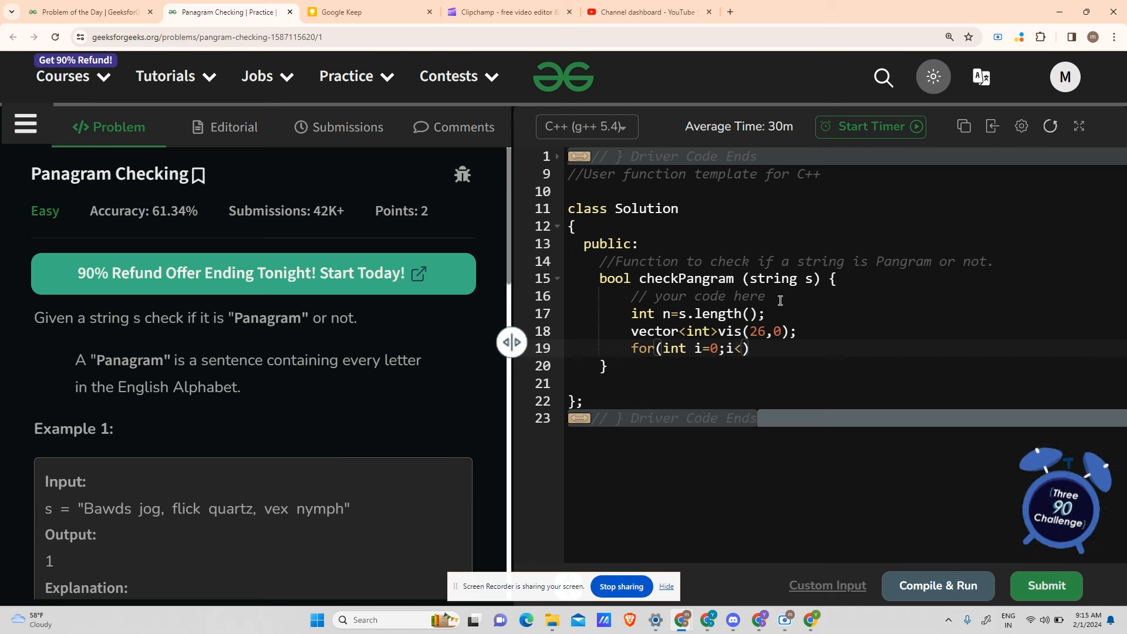
text(n;i++))
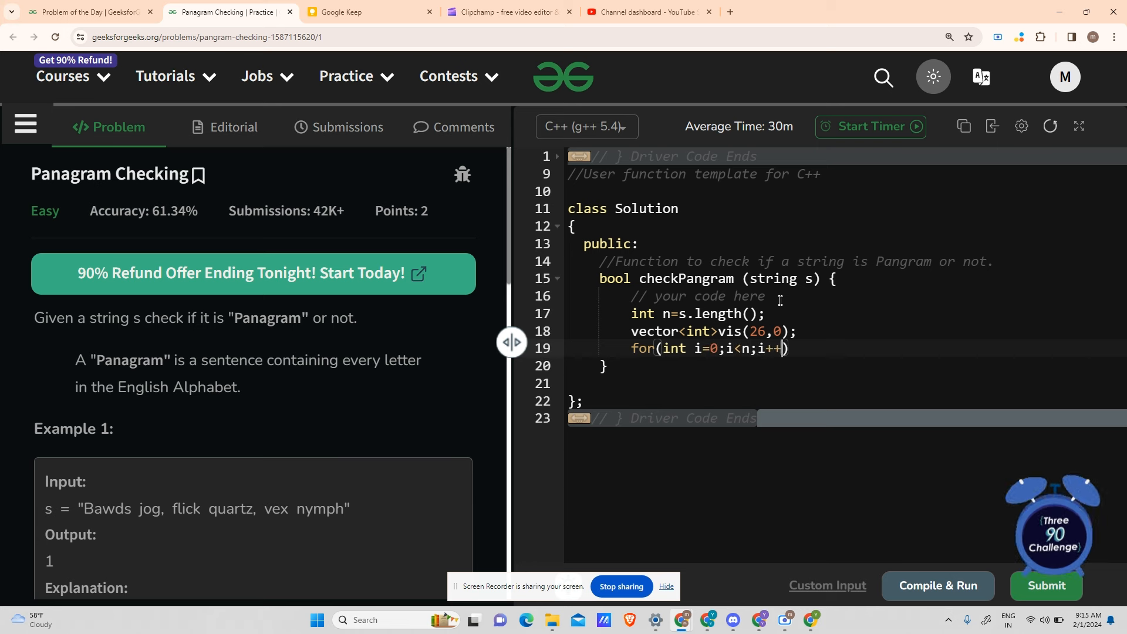
Step: Insert if(n<26) return false; below the length declaration
key(Enter)
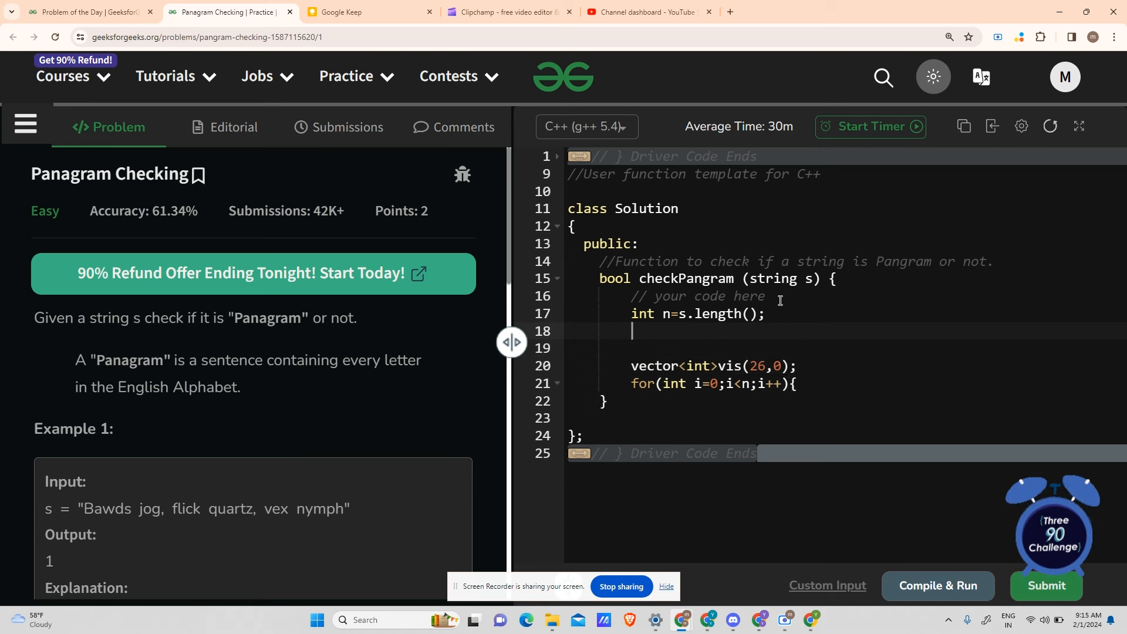
text(if()
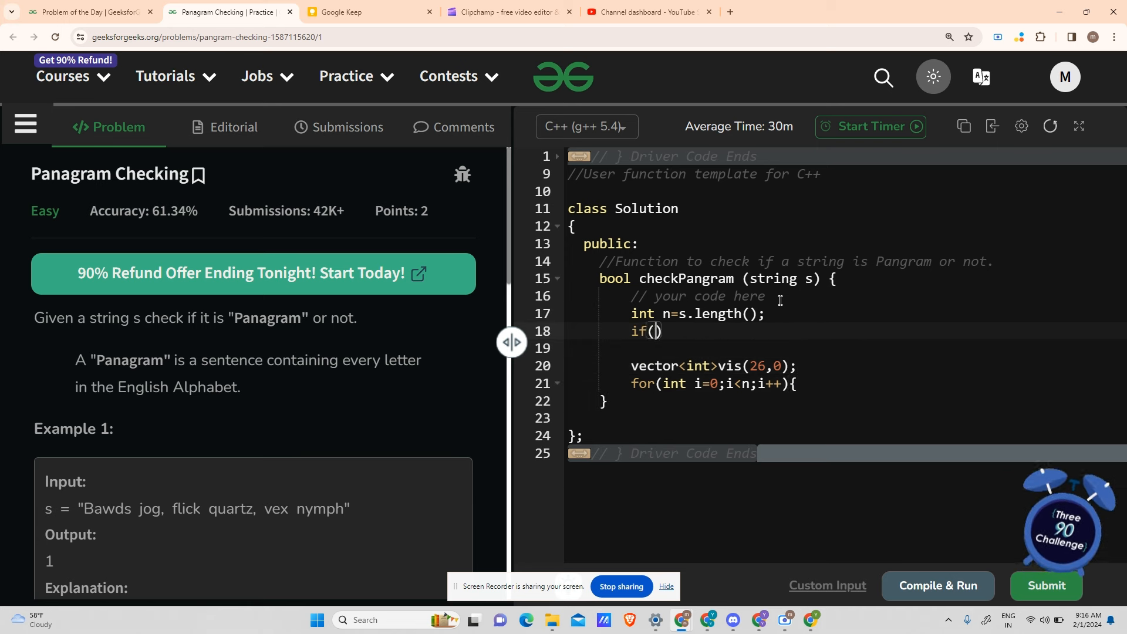
text(n<26)
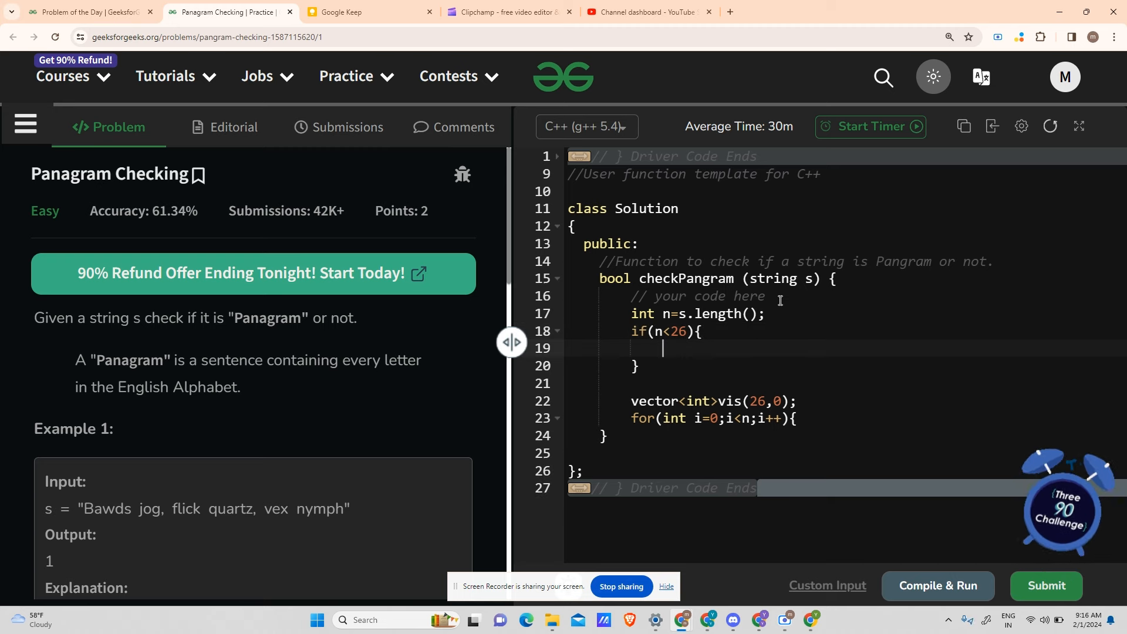
text(return)
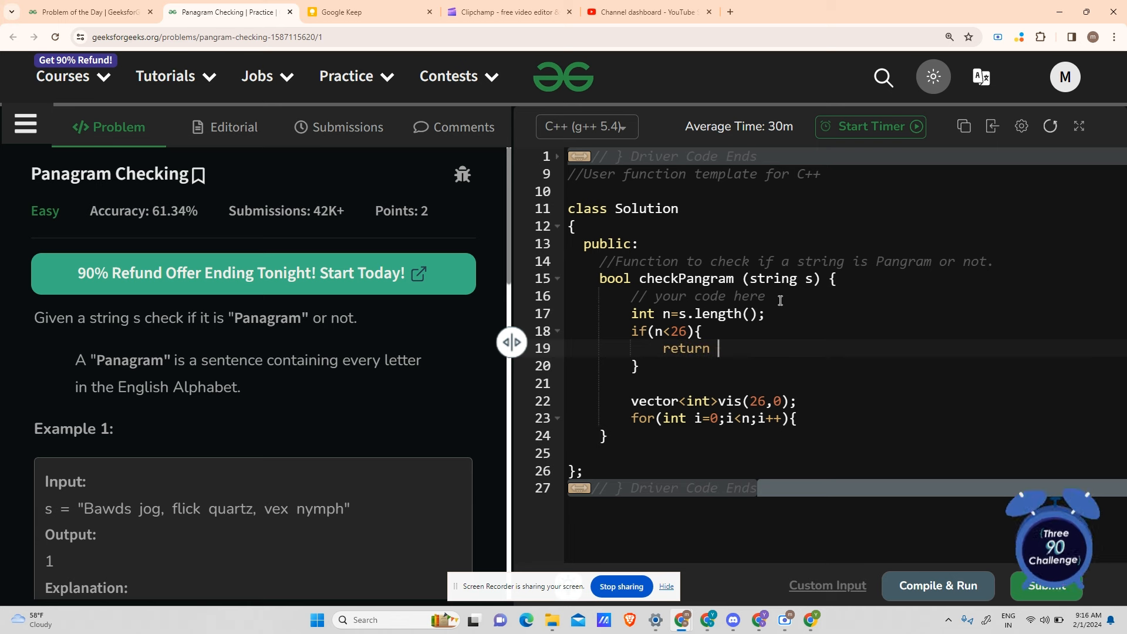
text(fasle;)
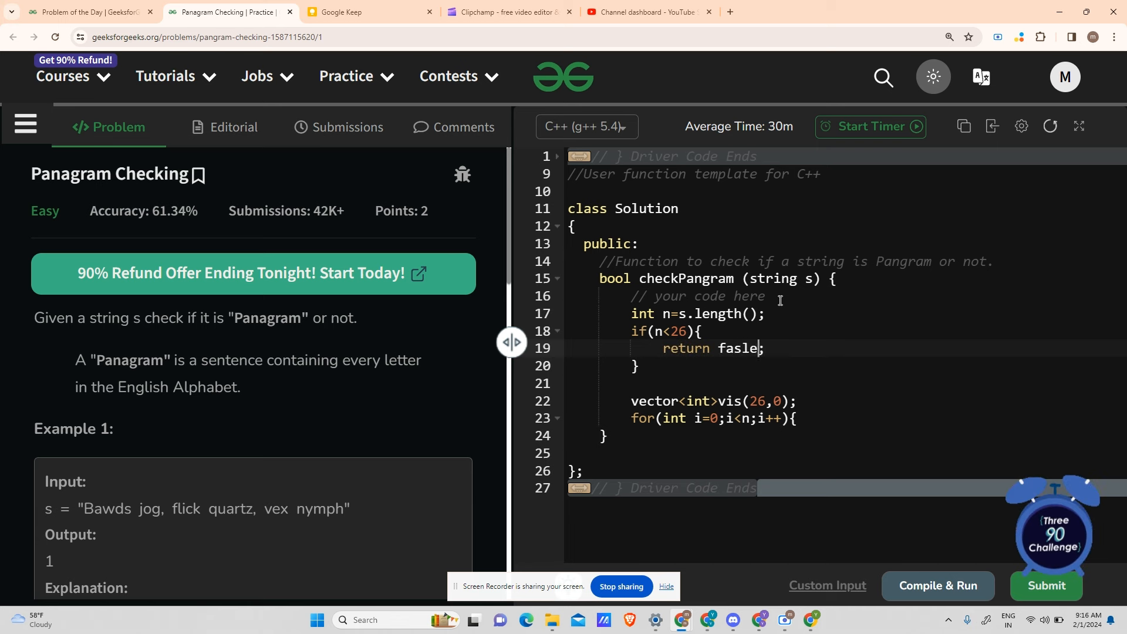
text(false)
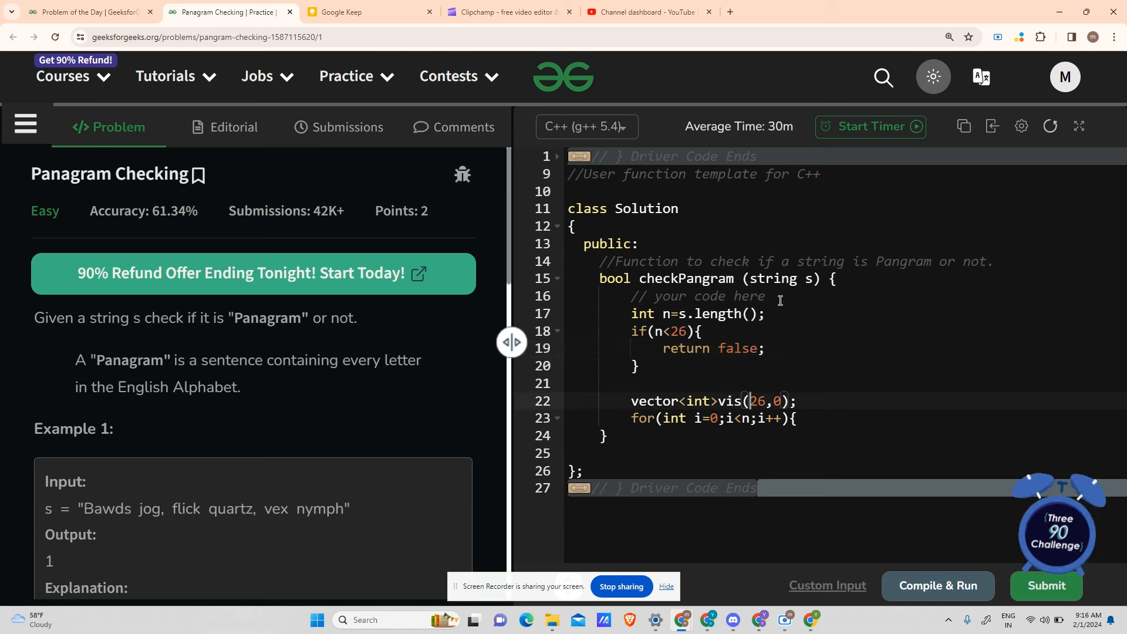
click(792, 419)
text(})
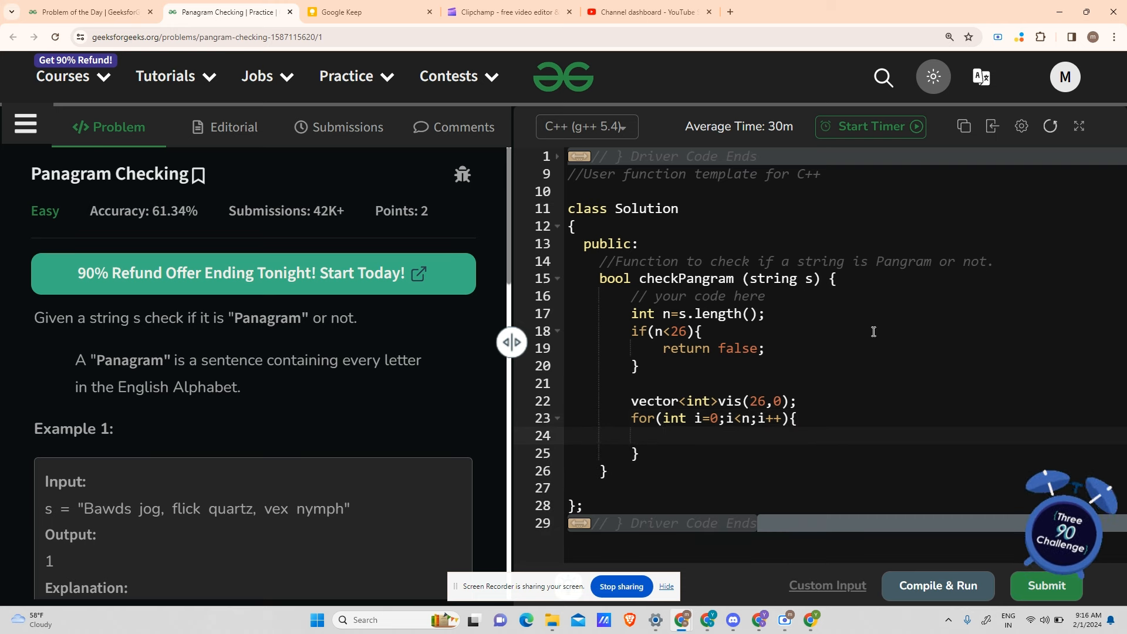
Step: In the loop, increment vis[s[i]-'a'] for 'a'–'z' and vis[s[i]-'A'] for 'A'–'Z'
text(if(s[i]))
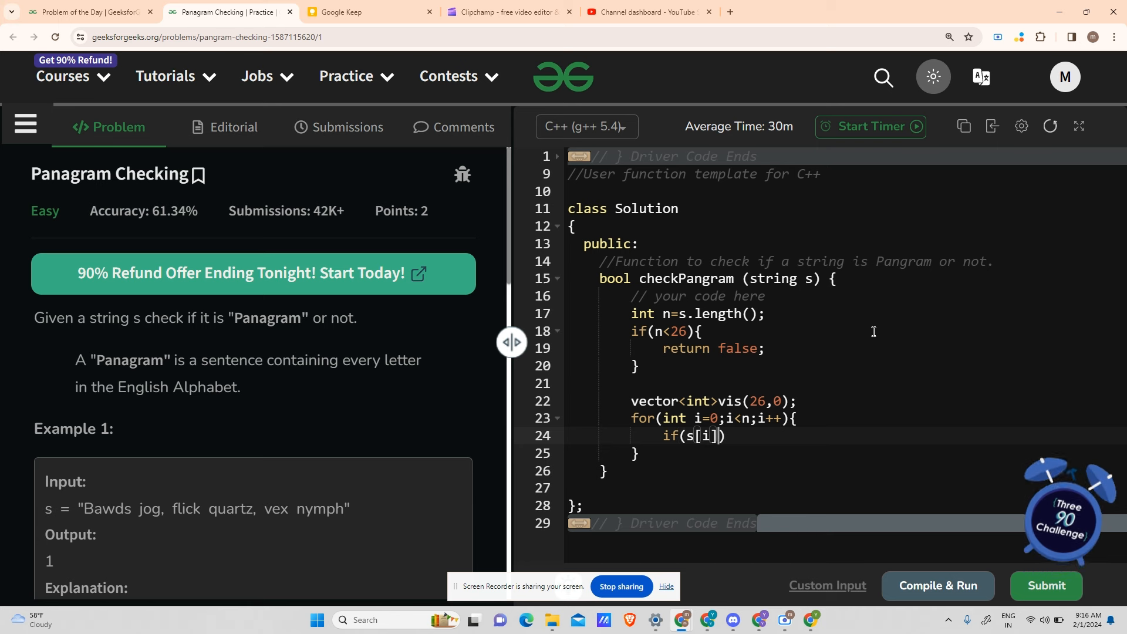
text(>='a')
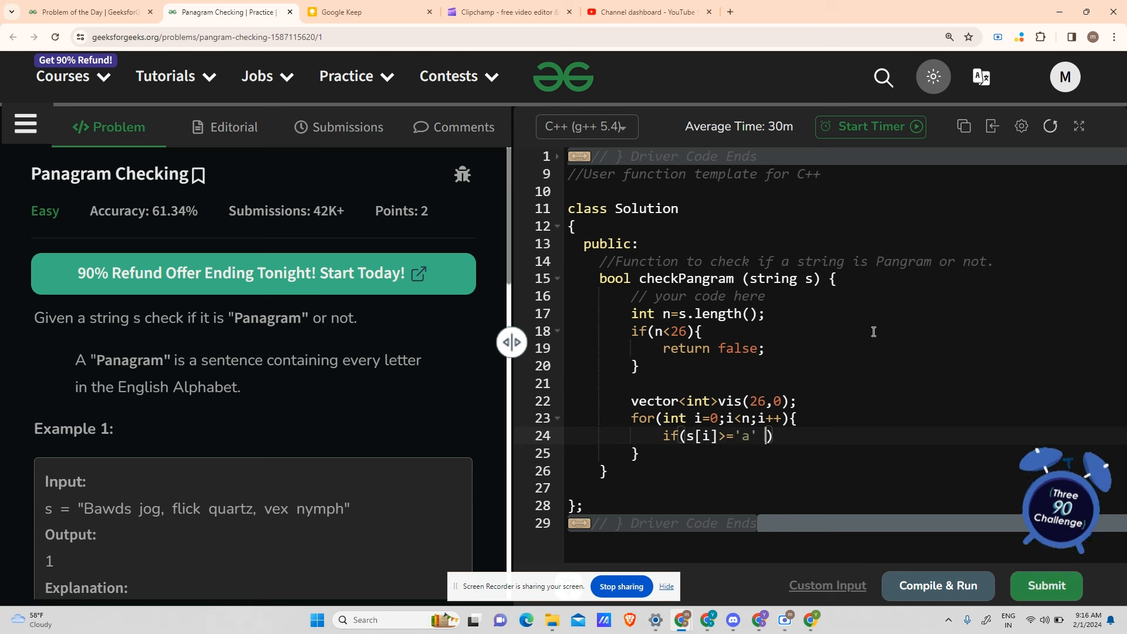
text(&& s[i])
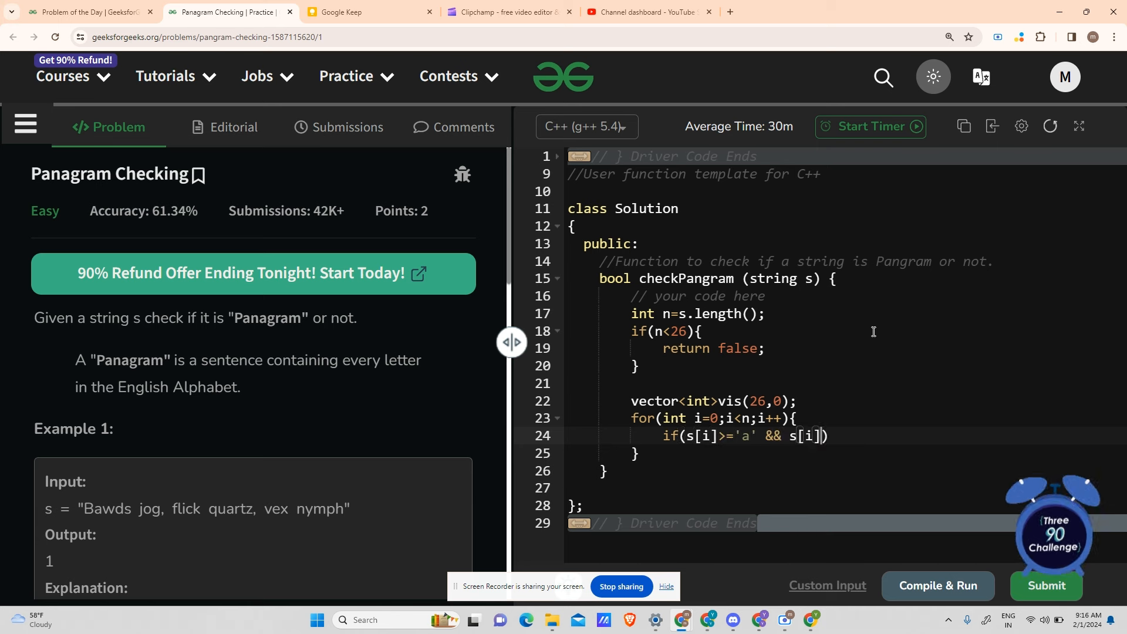
text(<=z)
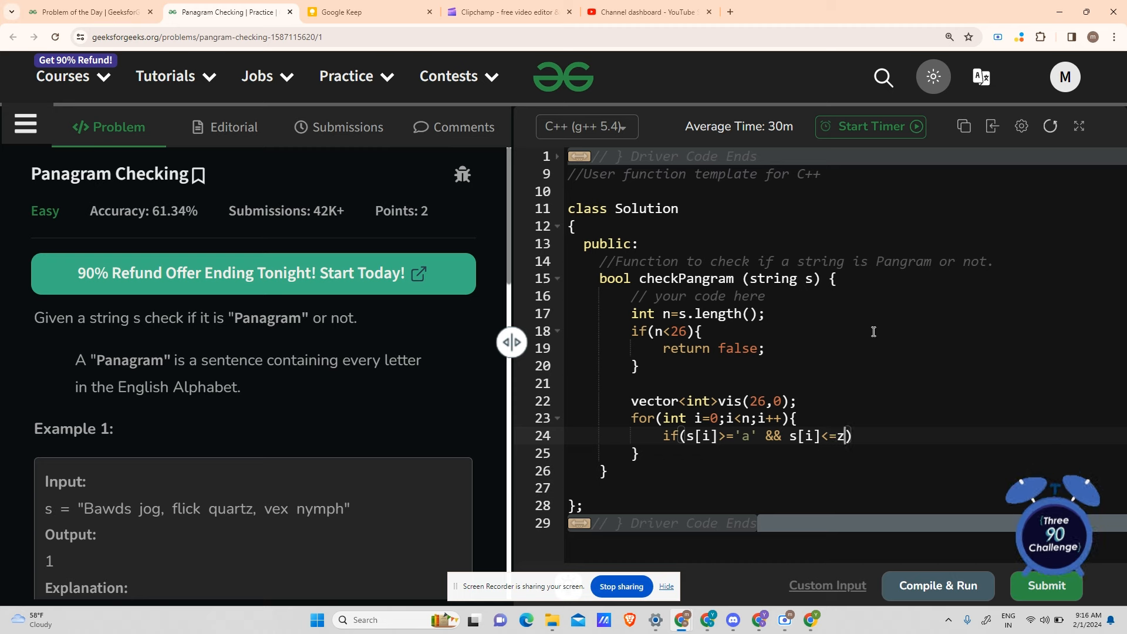
text('z')
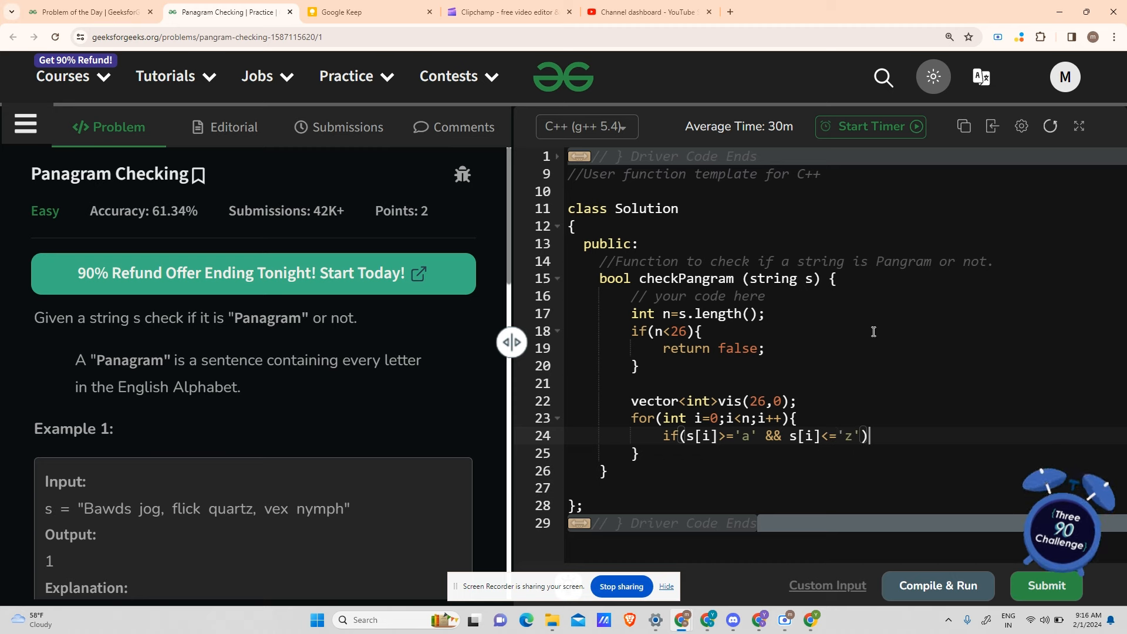
text({)
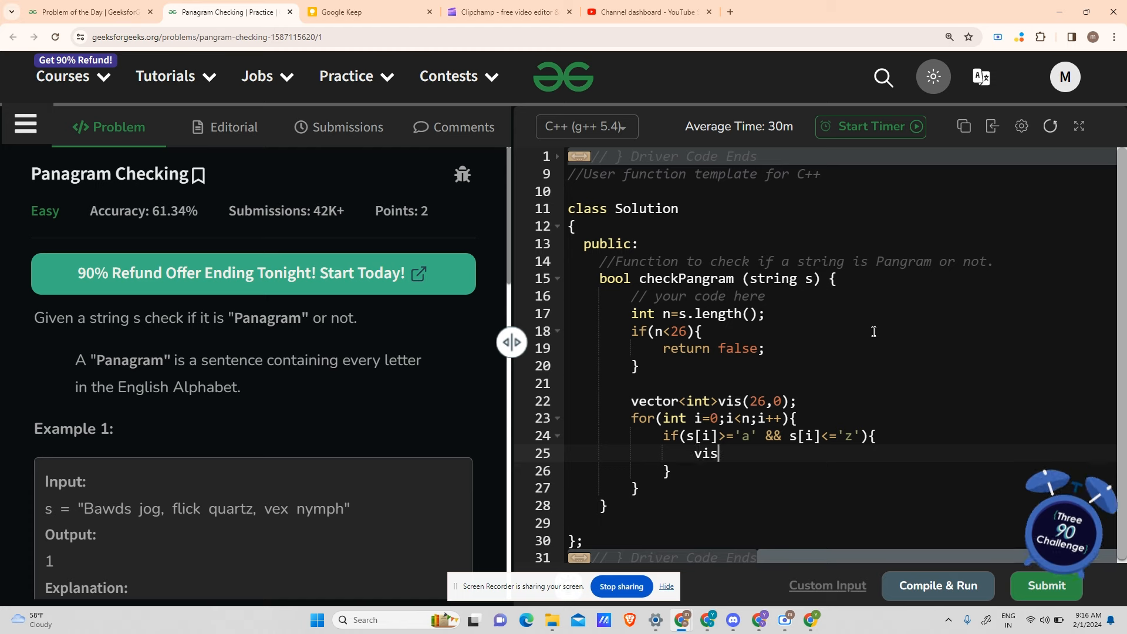
text([s[]])
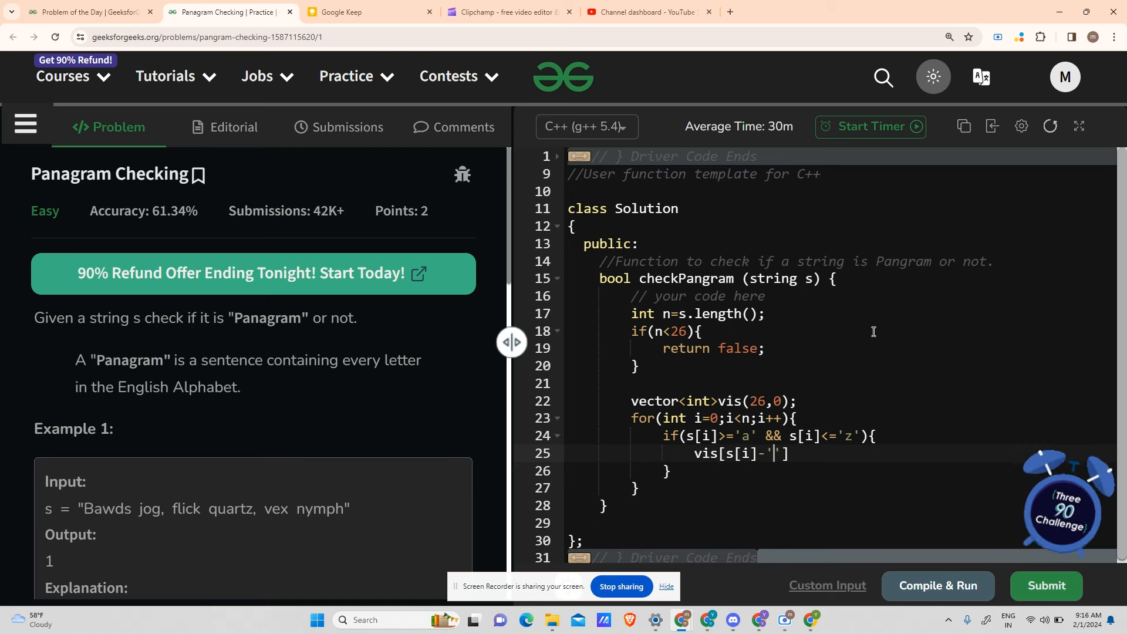
text(a']++;)
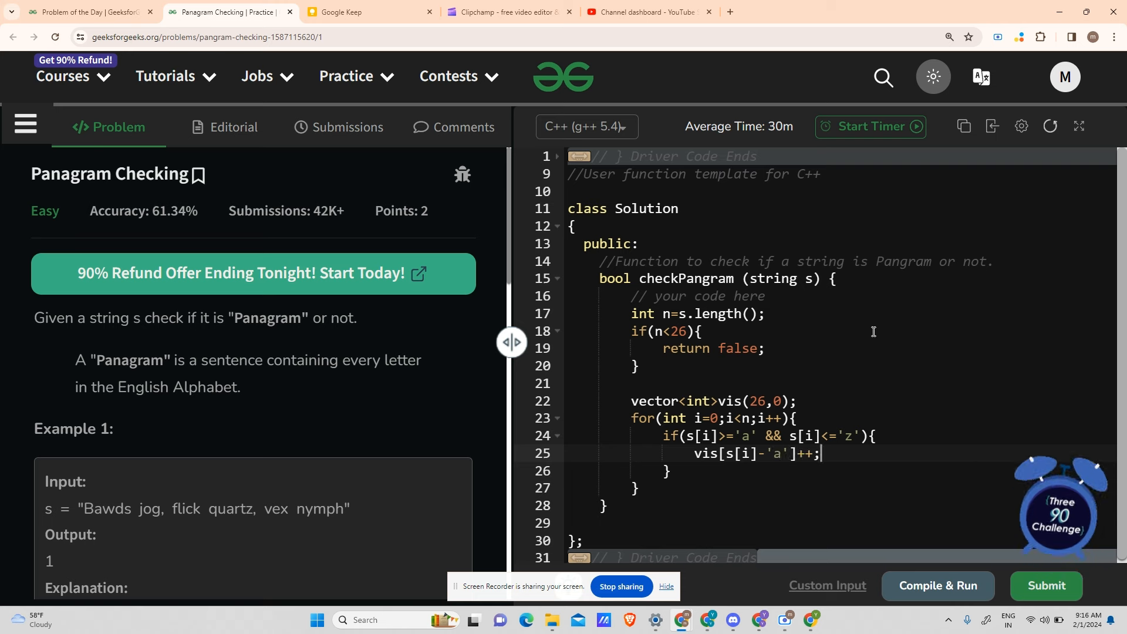
key(Enter)
text(else if(s[i]>='A' && s[i]<='z'){)
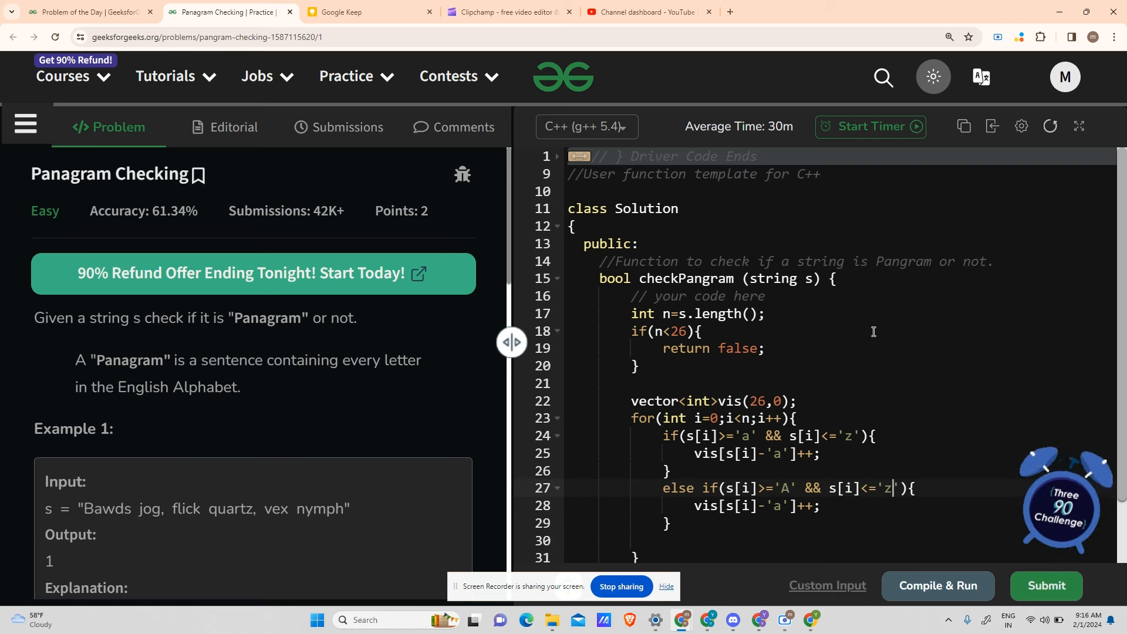
text(Z)
text(for)
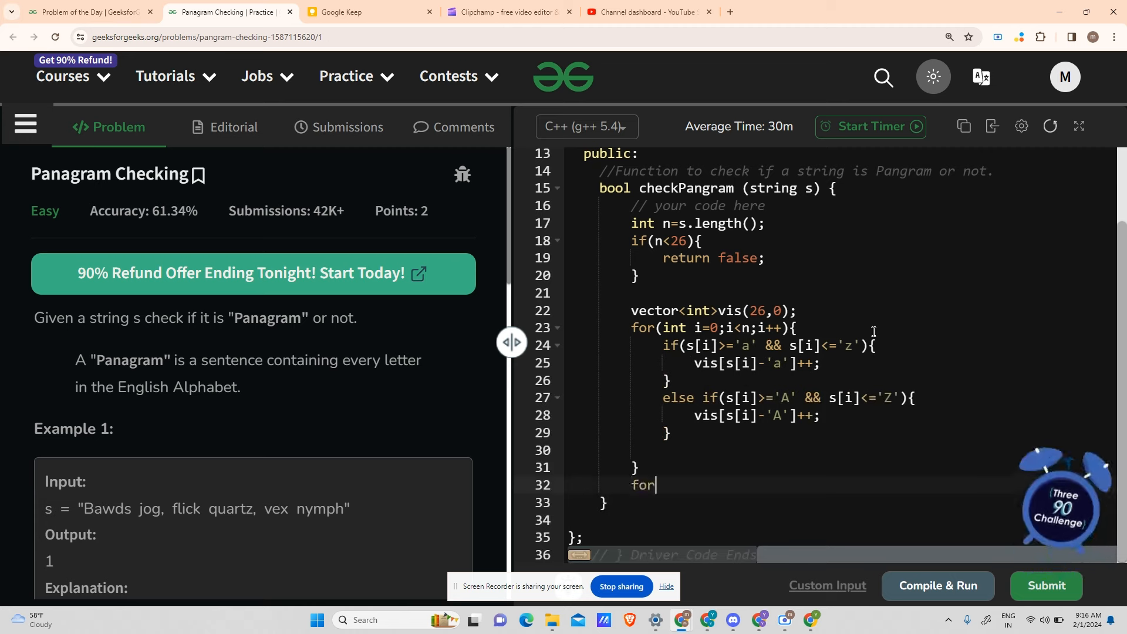
Step: Add a loop over 26 vis entries returning false if any is zero, then return true
text((int i)
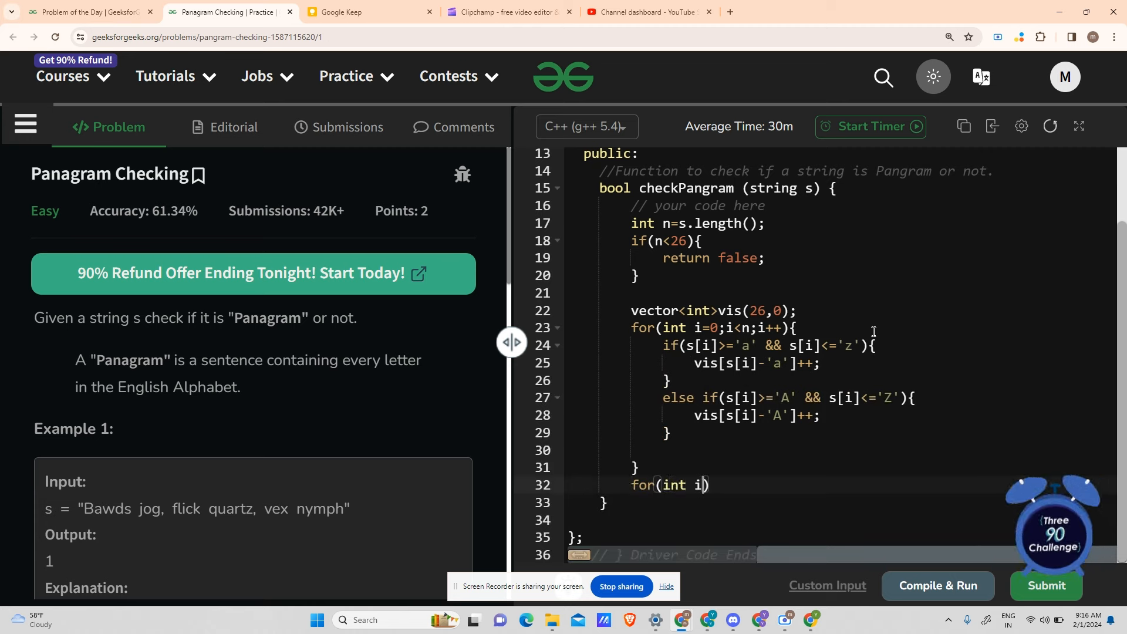
text(=0;i<)
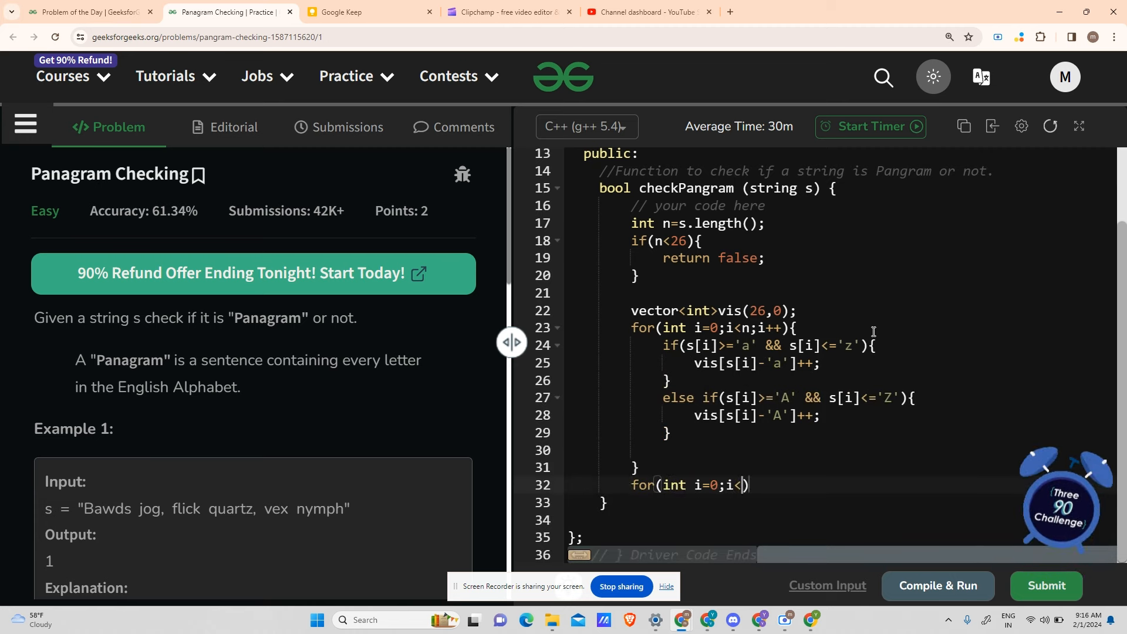
text(26;i++){)
text(if(!vis[)
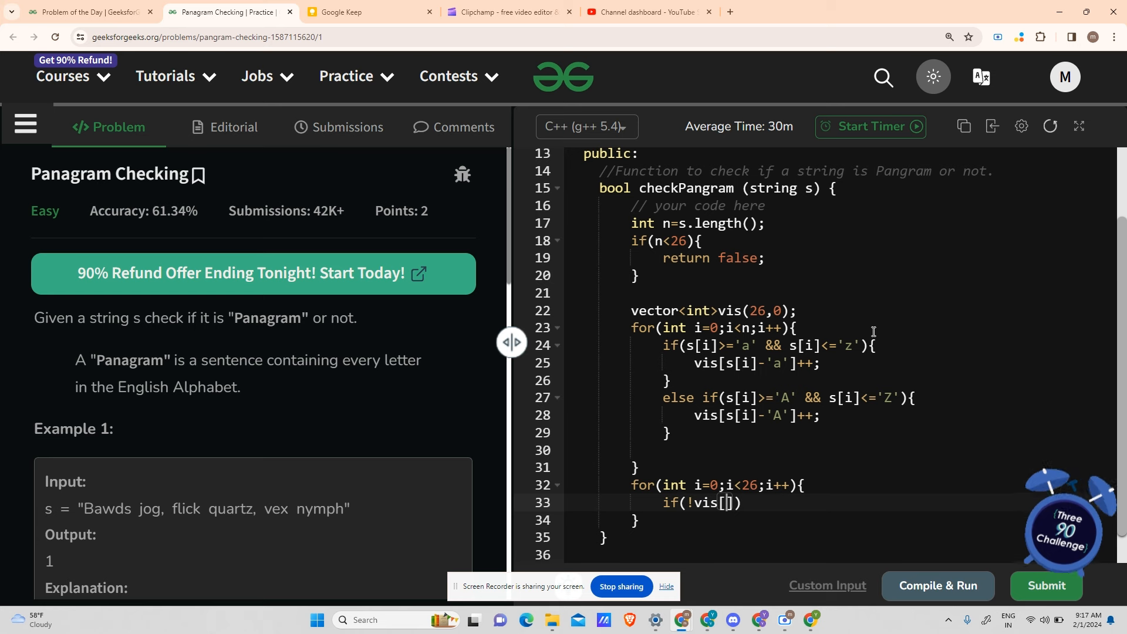
text(i]) return)
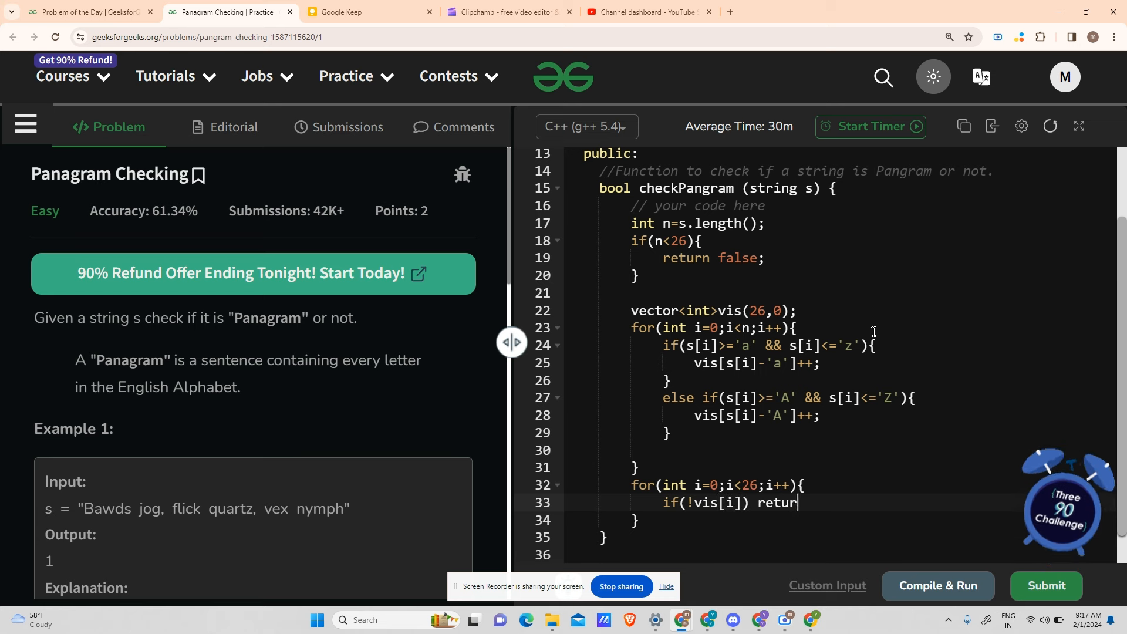
text(false;)
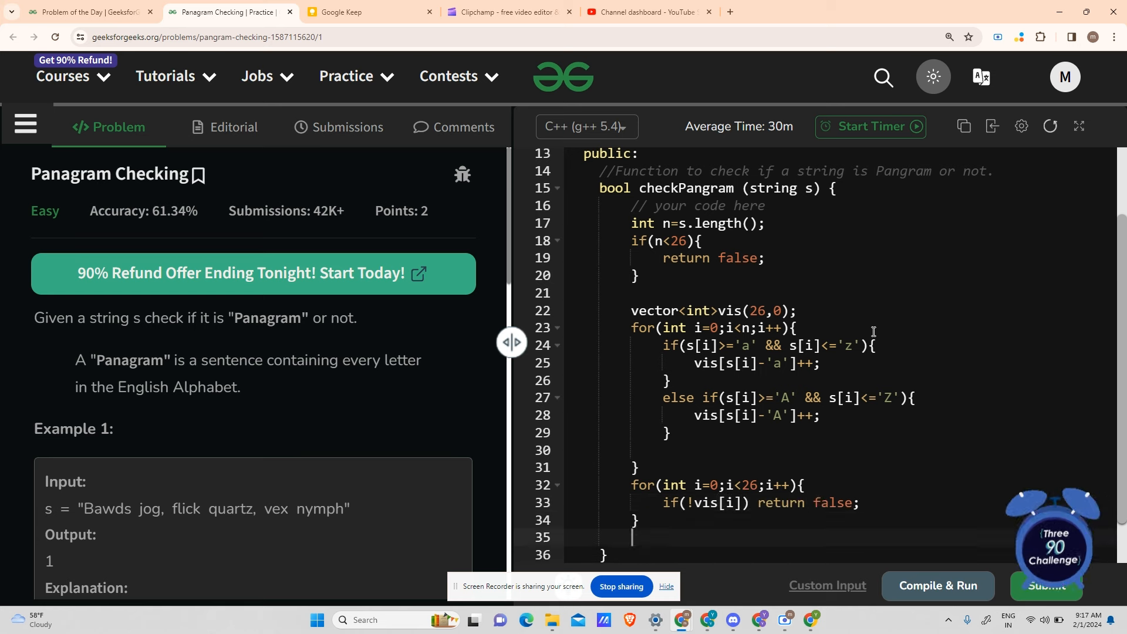
text(return)
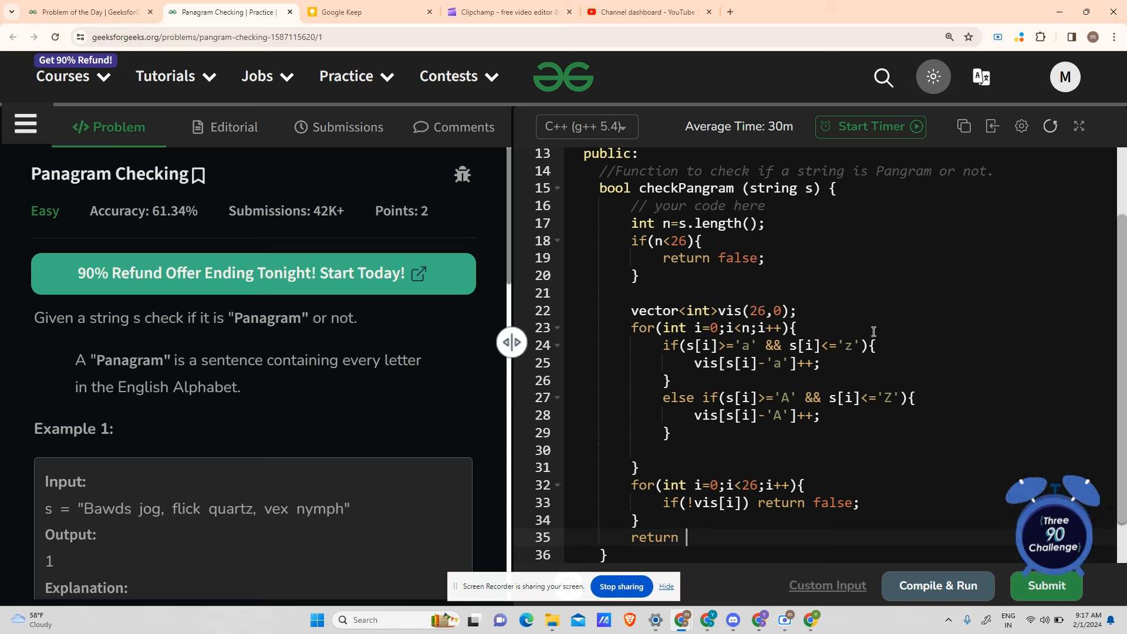
text(true;)
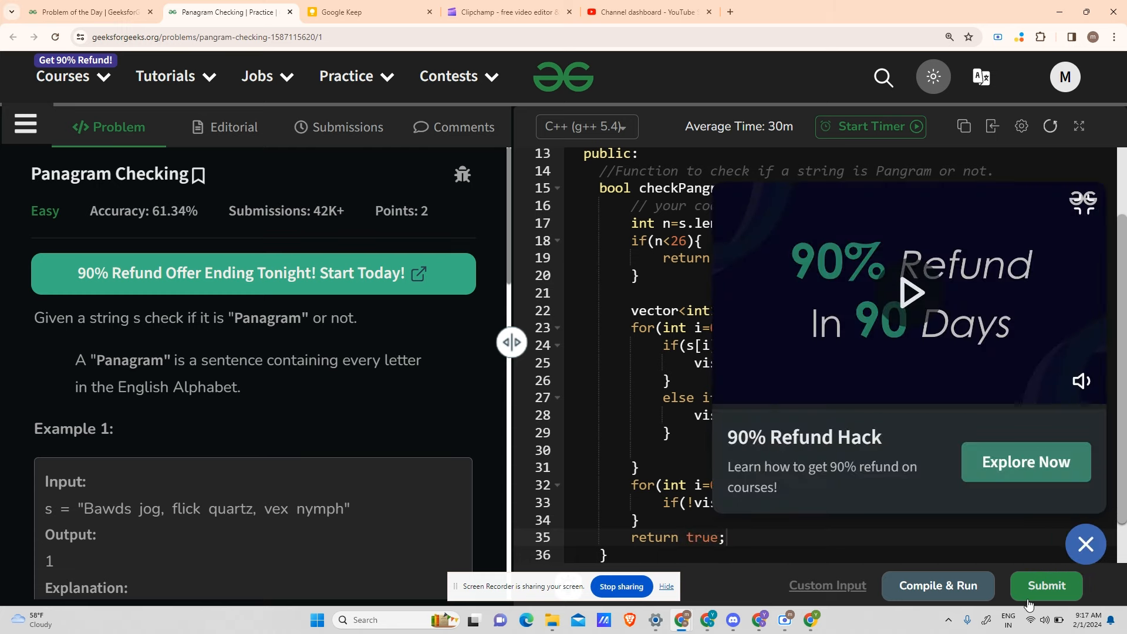
Step: Compile and run on the sample sentence, confirm output 1 matches expected, then submit
click(1045, 585)
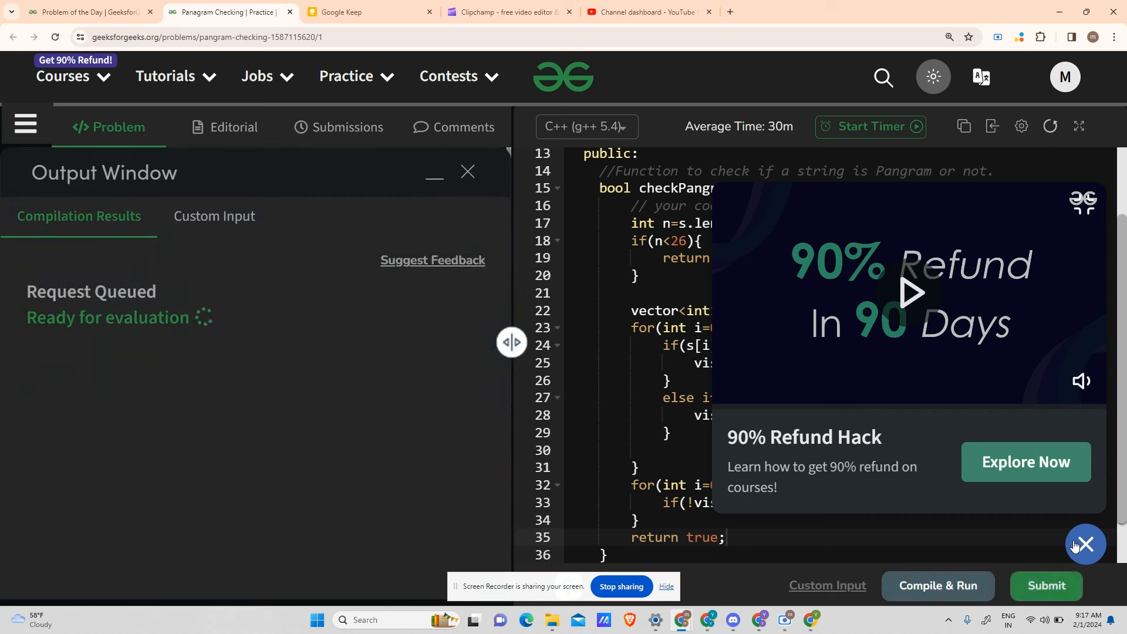
click(1085, 544)
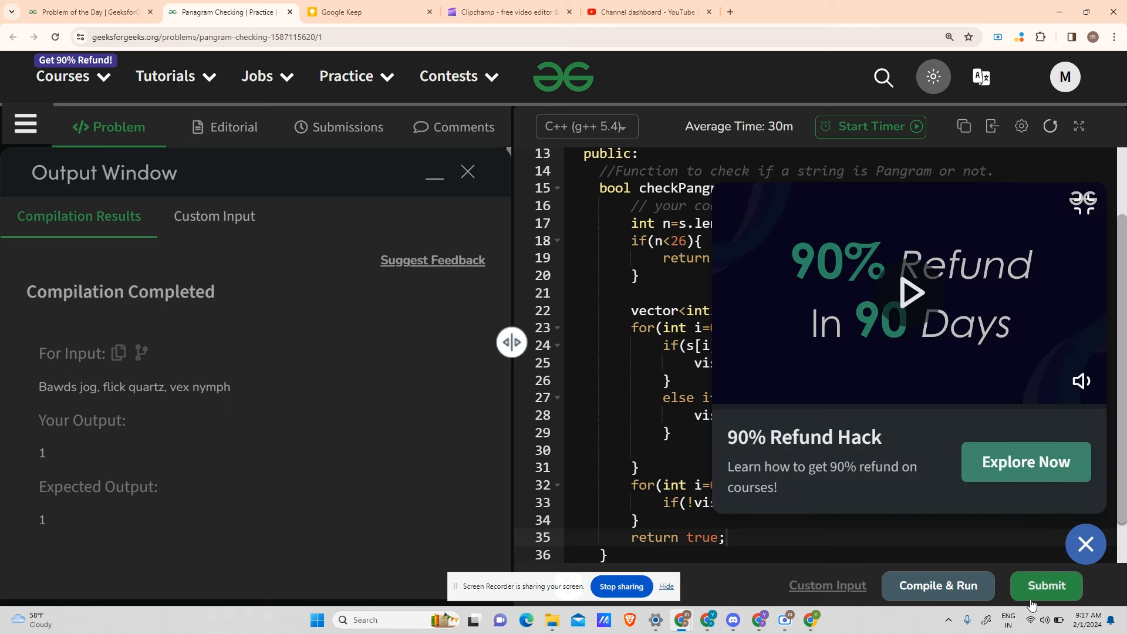
click(1044, 585)
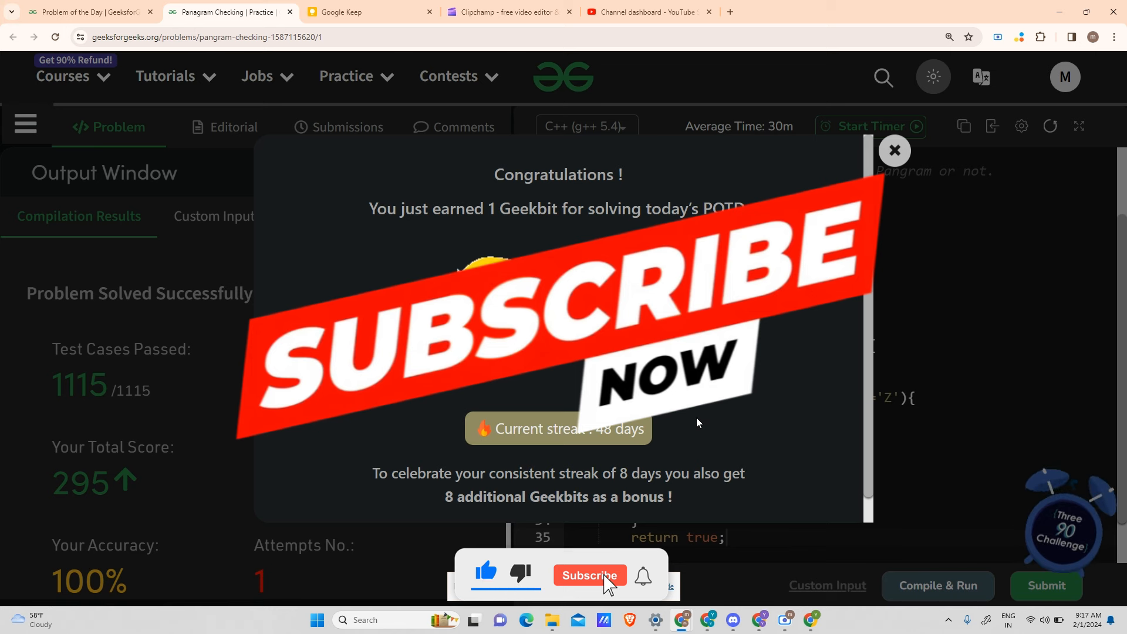
Step: Confirm 1115/1115 test cases passed and view the congratulations popup with a 48-day streak
click(589, 576)
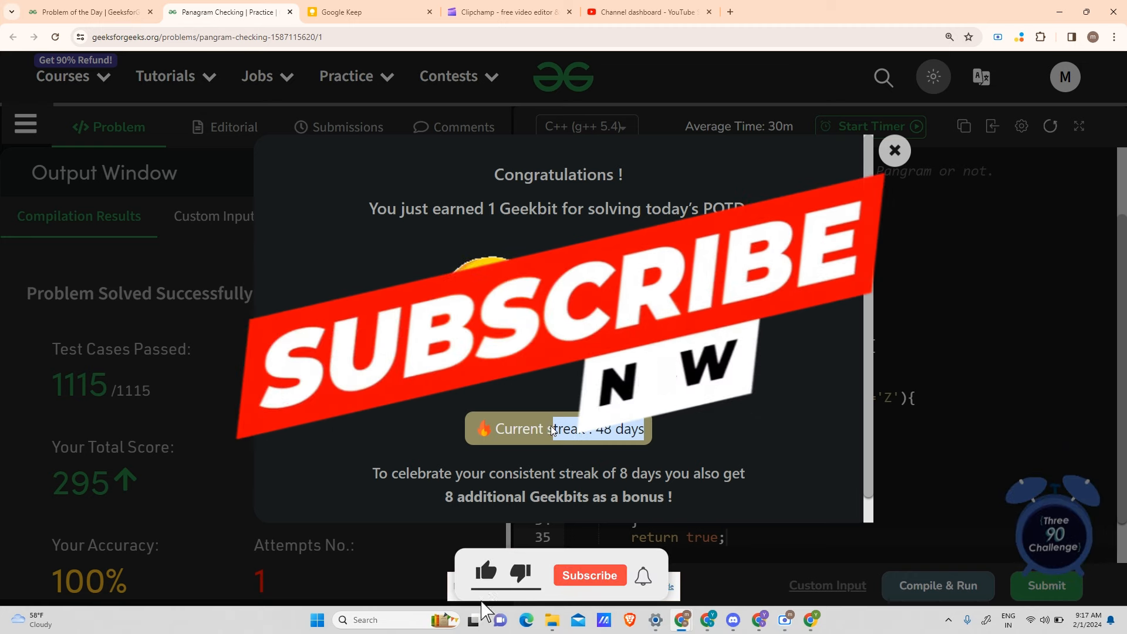
click(589, 575)
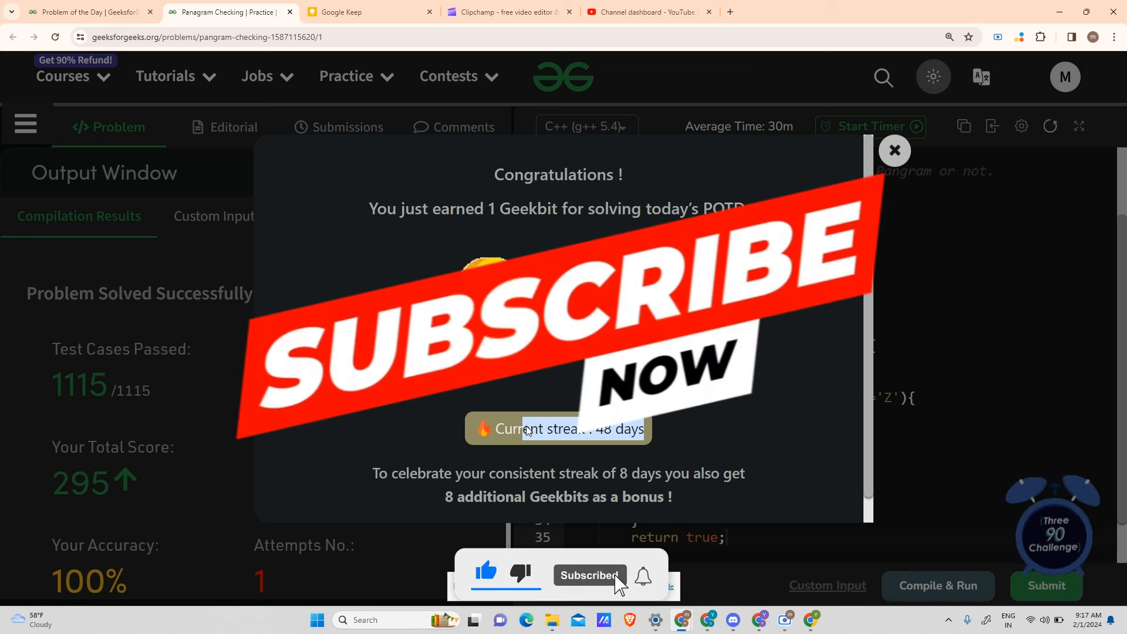